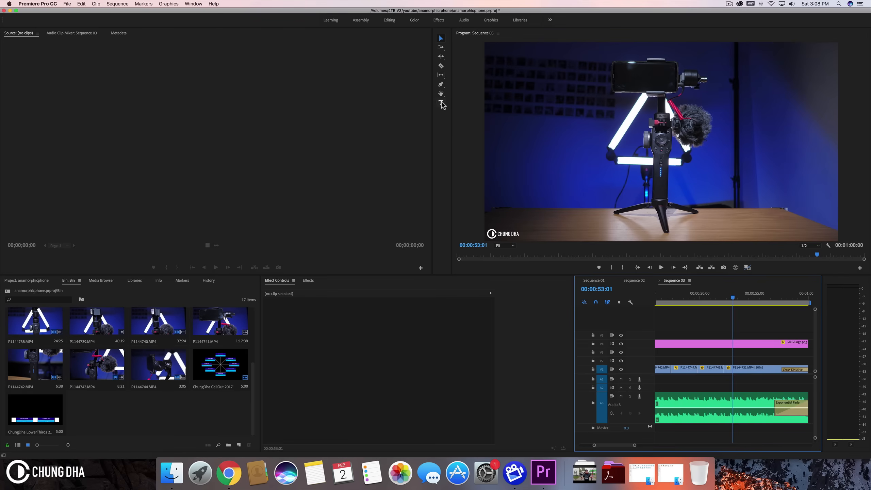
Place a 'ZHIYUN SMOOTH 4' title beside the gimbal in the Program Monitor
click(440, 103)
text(ZHIYUN)
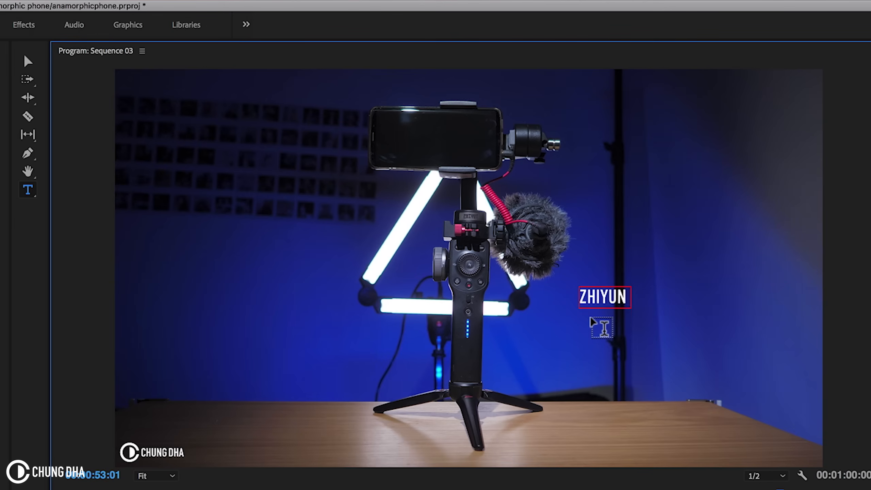
text(SMOOTH 4)
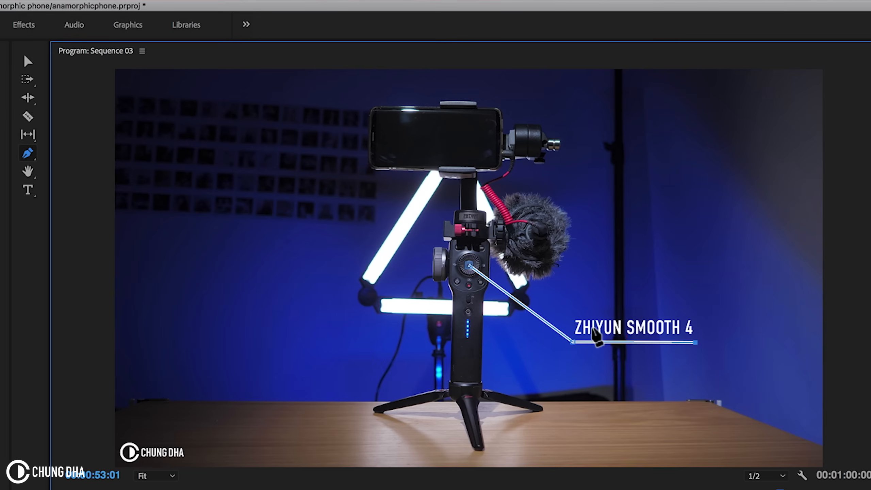
mouse_move(190, 378)
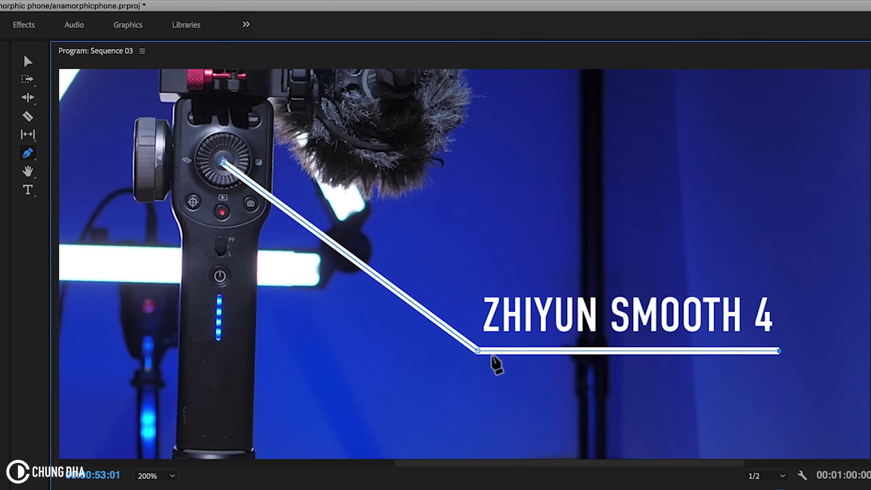
mouse_move(383, 280)
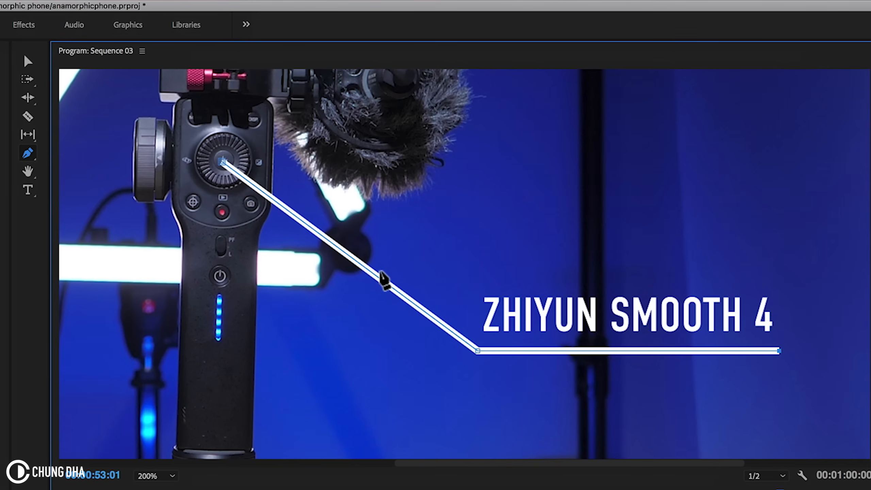
mouse_move(508, 350)
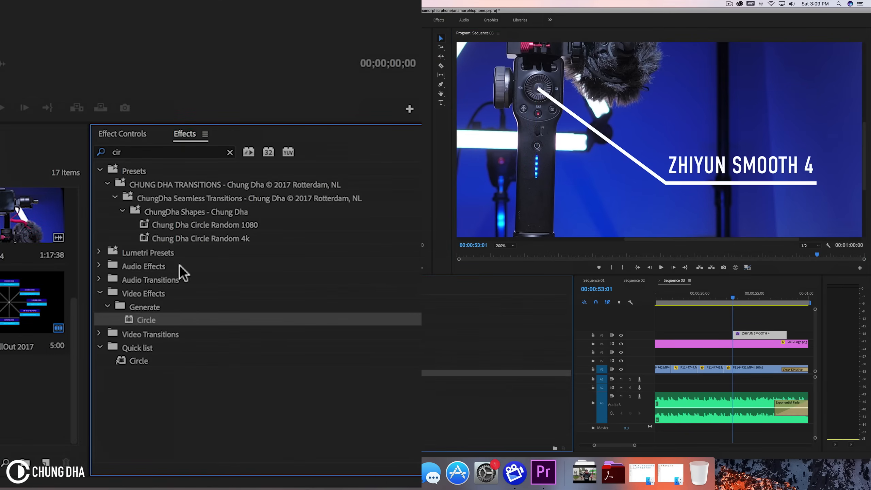
mouse_move(175, 337)
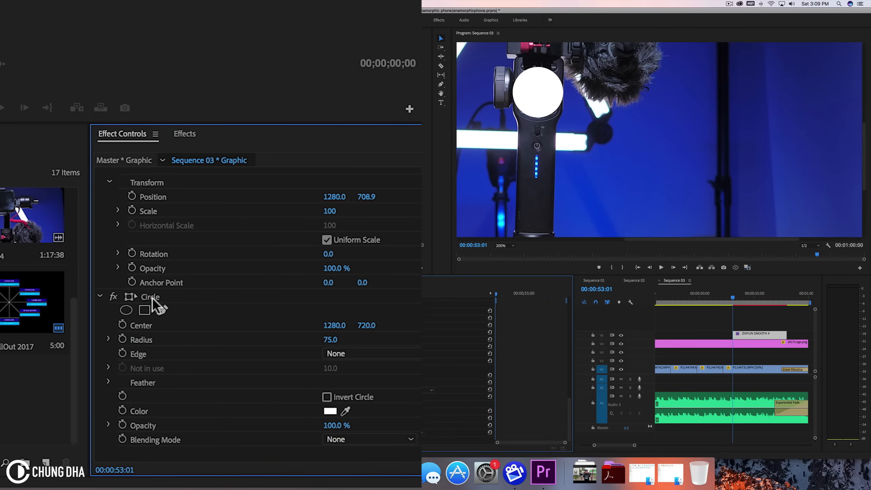
Set the Circle effect's blending to Normal and its radius to 30
click(150, 296)
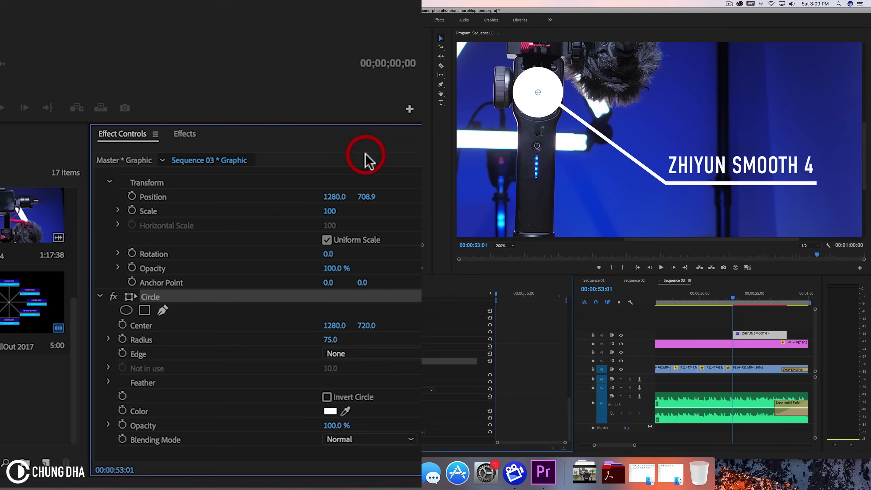
mouse_move(476, 338)
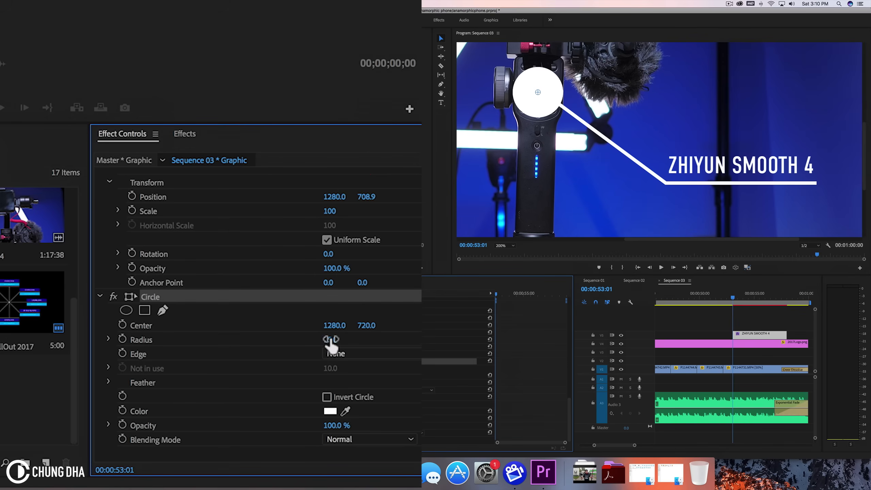
click(340, 339)
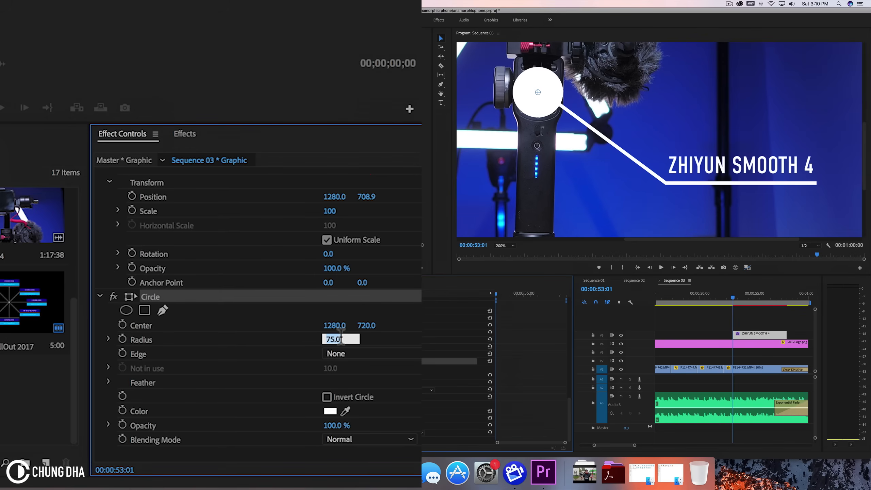
text(30.0)
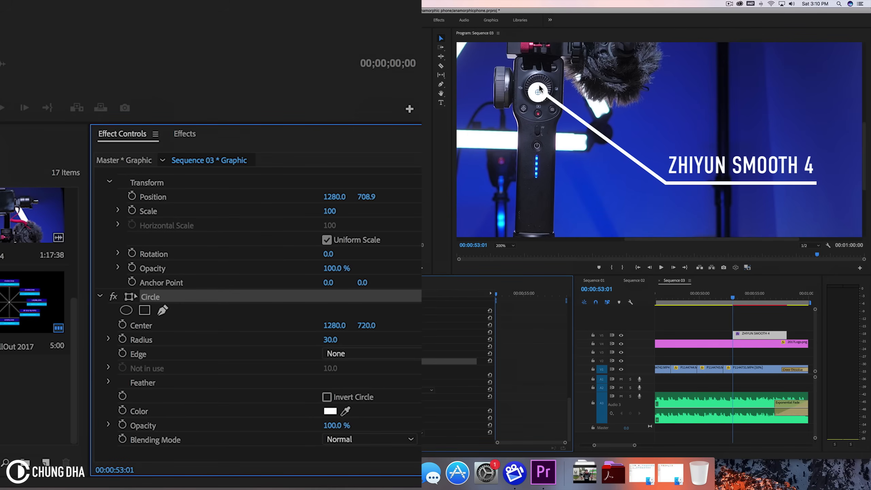
mouse_move(564, 101)
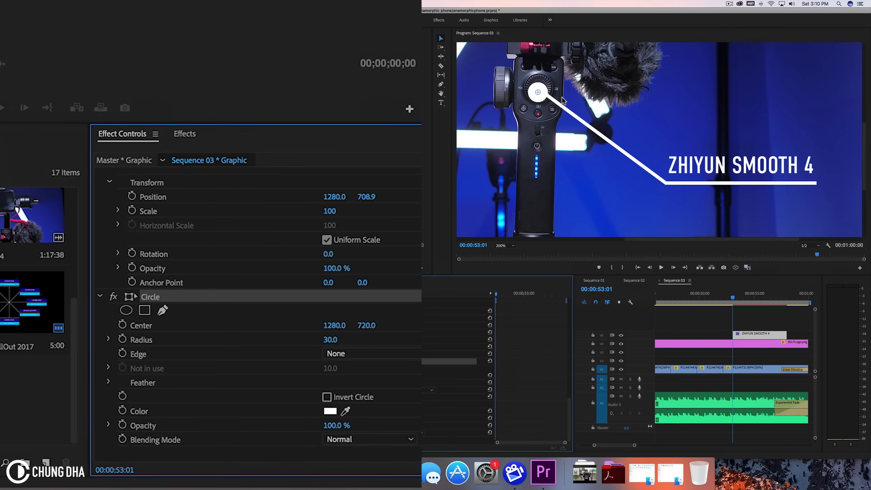
mouse_move(539, 97)
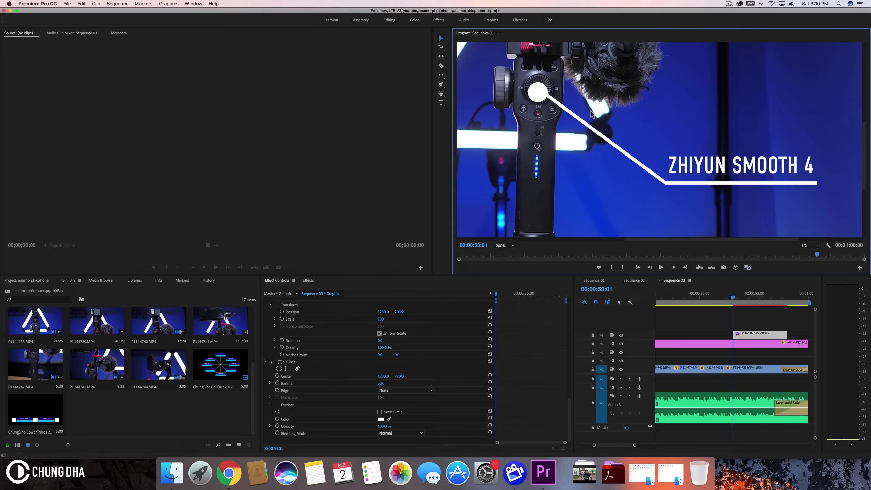
mouse_move(778, 168)
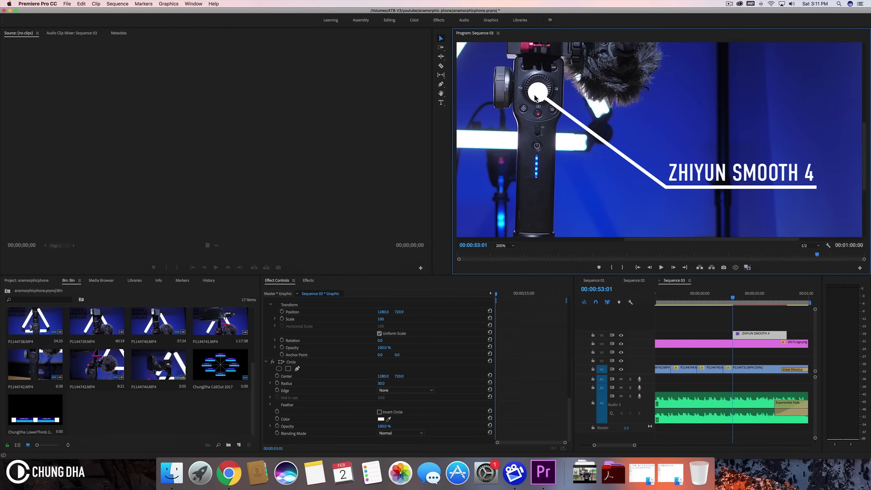
mouse_move(785, 175)
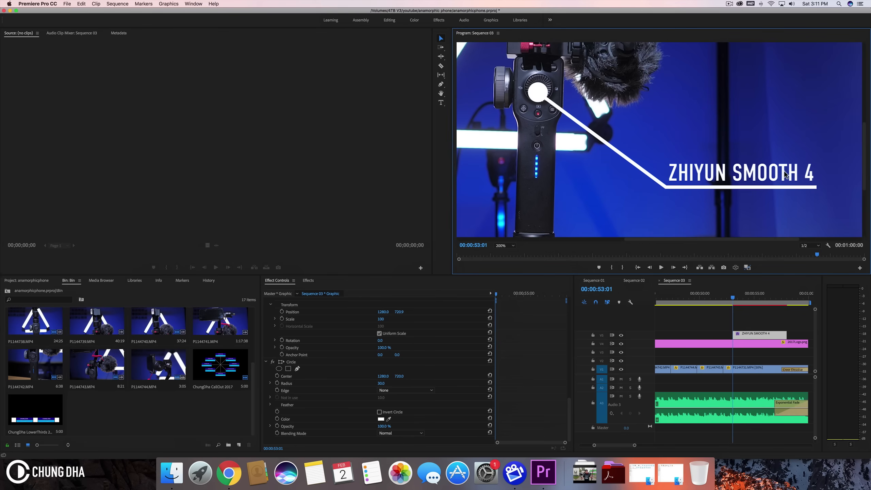
mouse_move(539, 93)
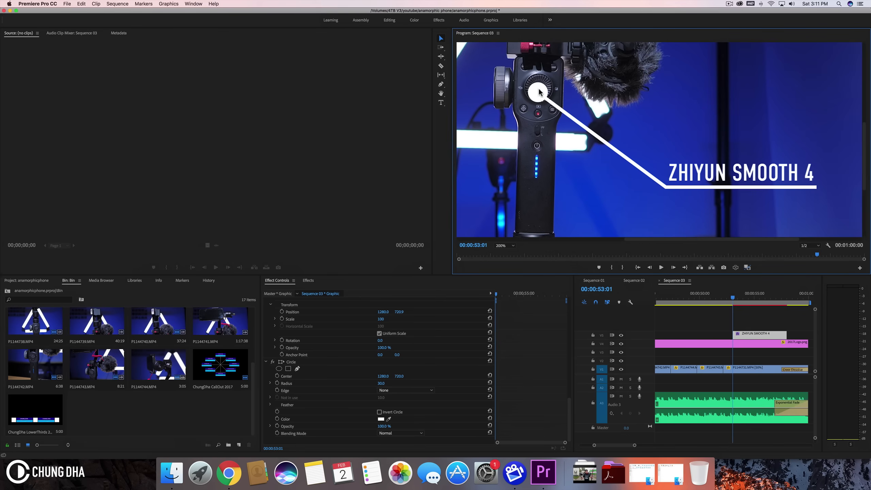
Choose a different magnification for the Program Monitor preview
click(501, 245)
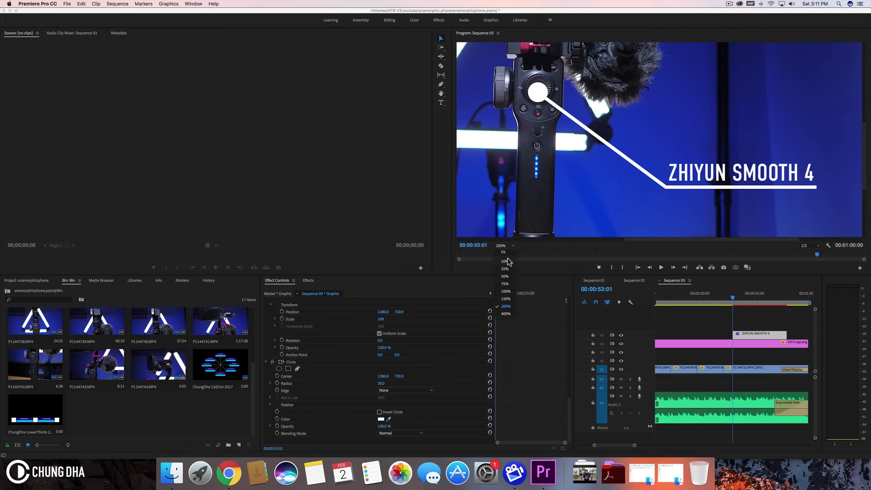
Fit the preview, then apply the Radial Wipe effect to the callout graphic clip
click(504, 253)
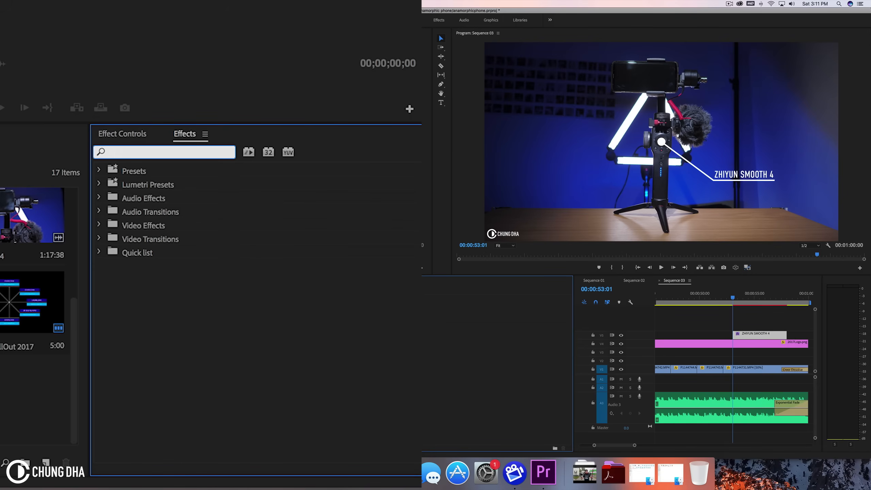
text(radial)
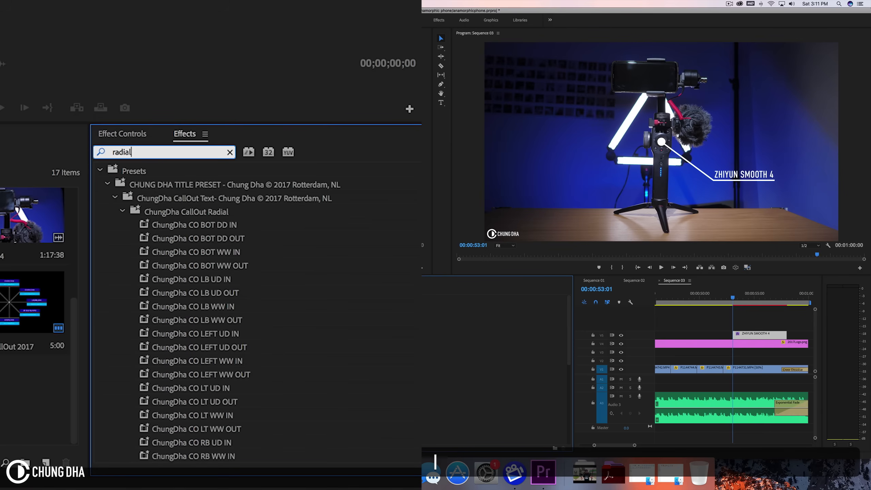
text(wi)
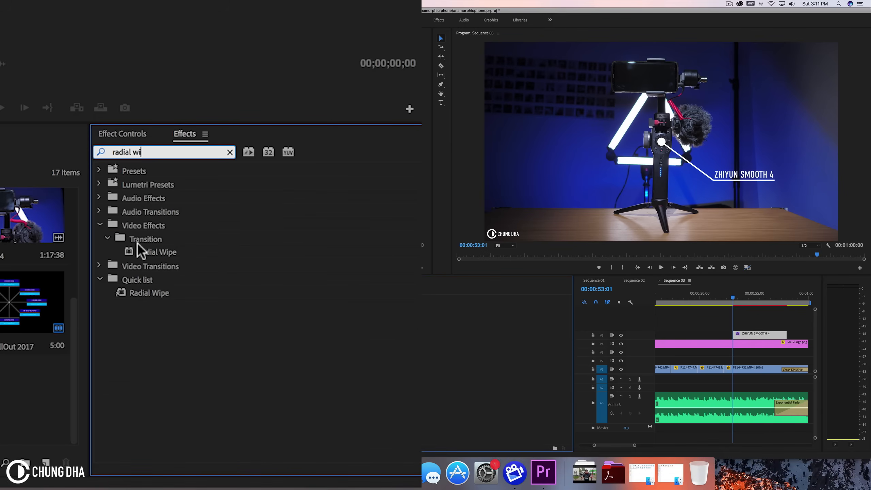
mouse_move(160, 237)
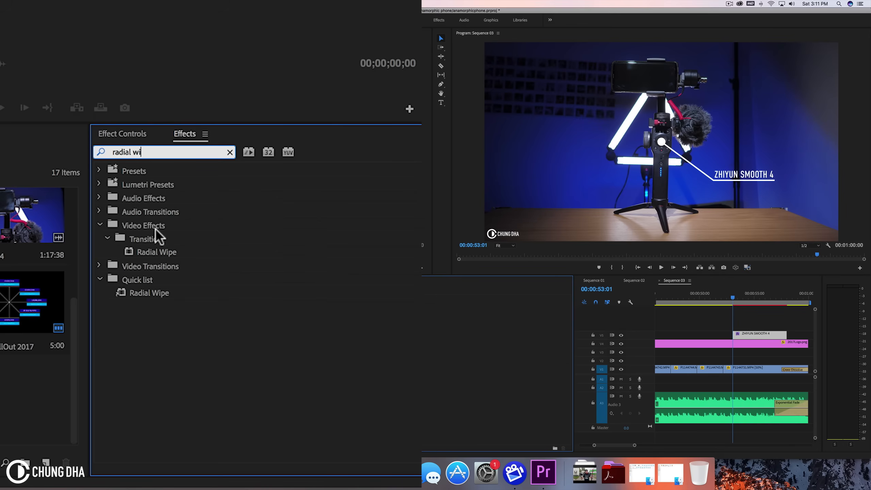
click(154, 252)
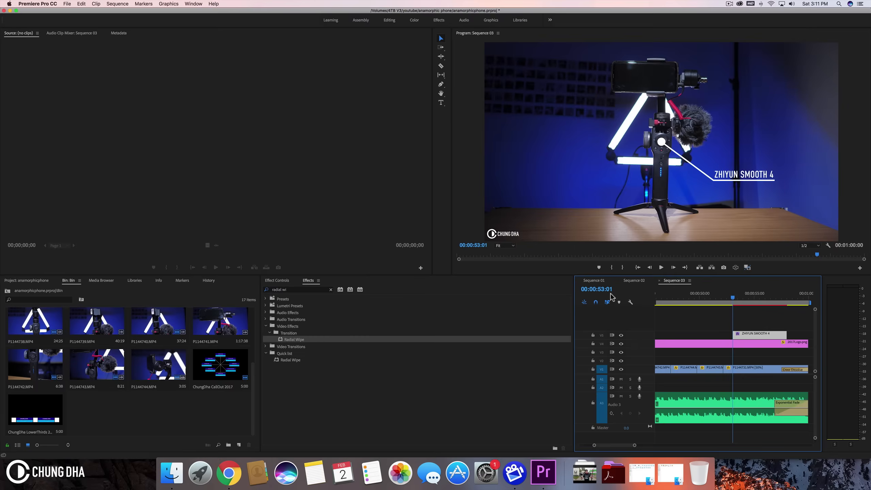
click(277, 280)
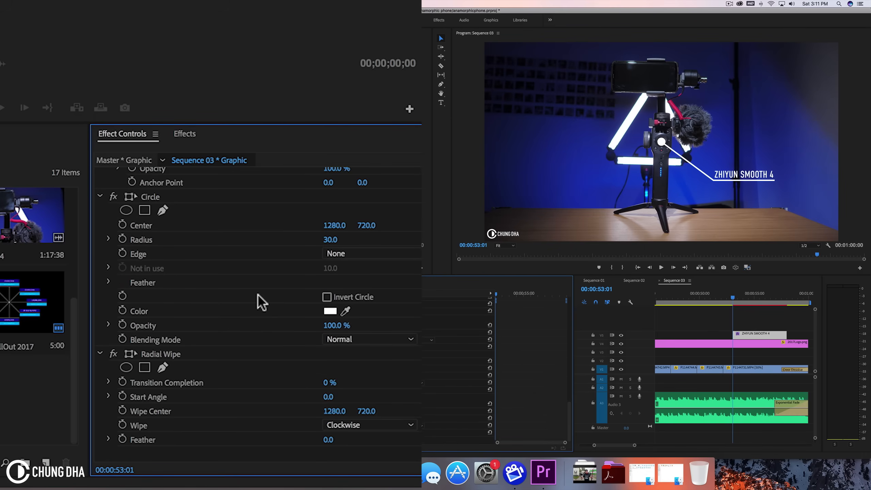
Keyframe Radial Wipe completion to 40% counterclockwise and preview the circle reveal
click(161, 354)
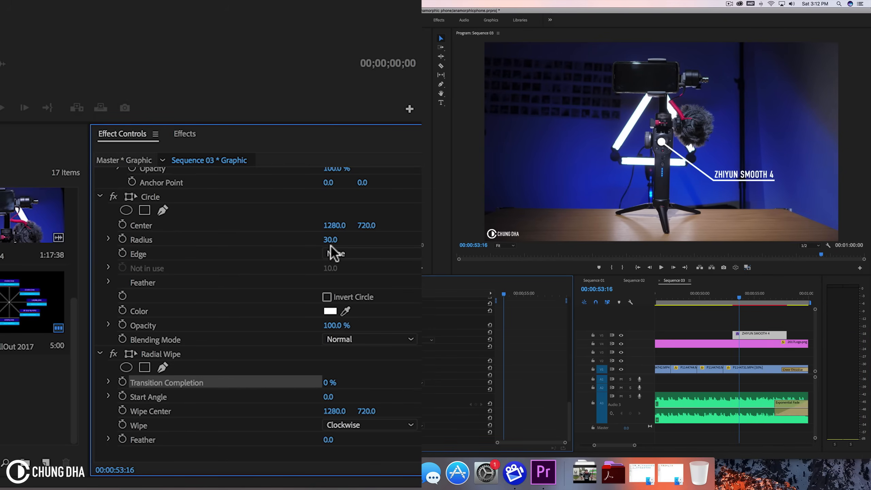
mouse_move(123, 383)
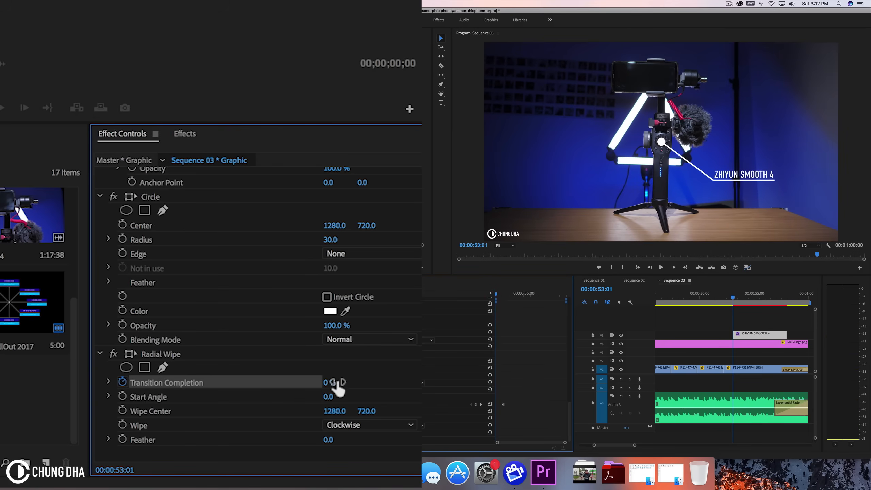
drag(327, 382, 342, 382)
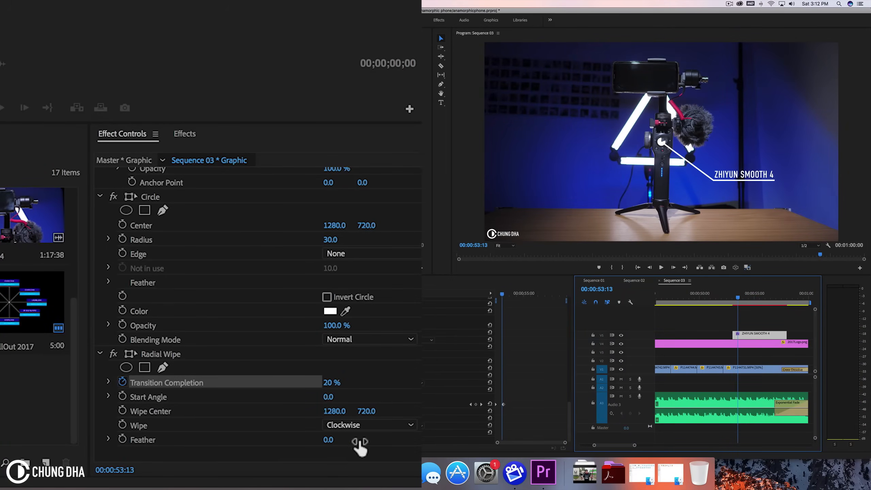
mouse_move(661, 147)
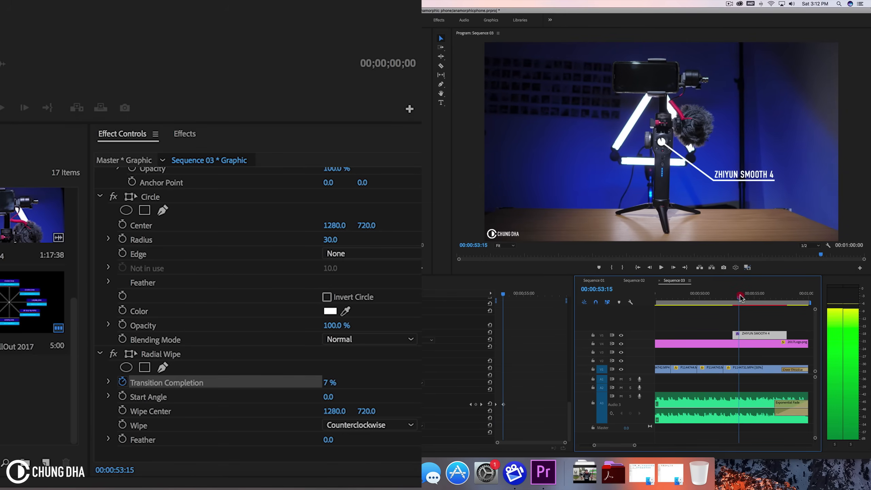
drag(740, 296, 734, 296)
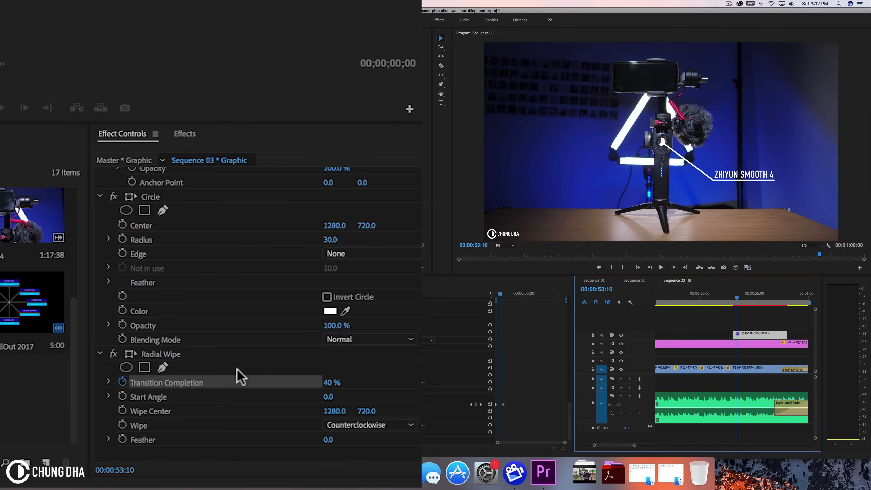
mouse_move(101, 357)
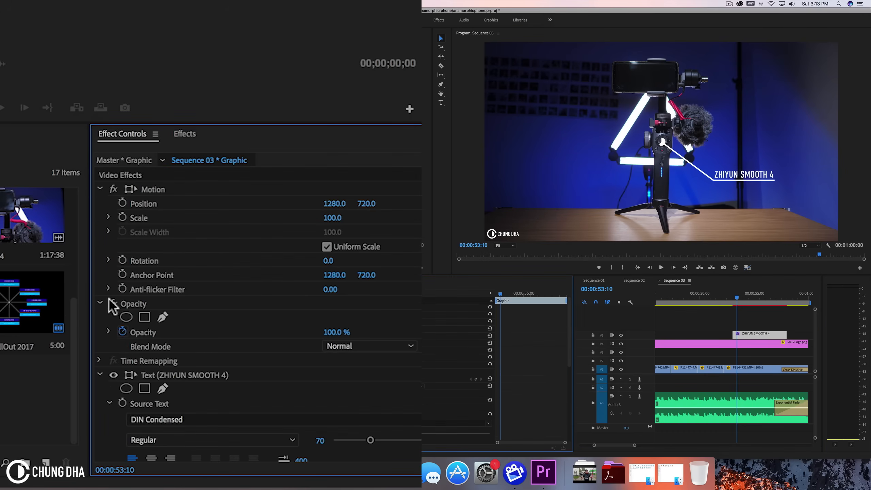
click(109, 374)
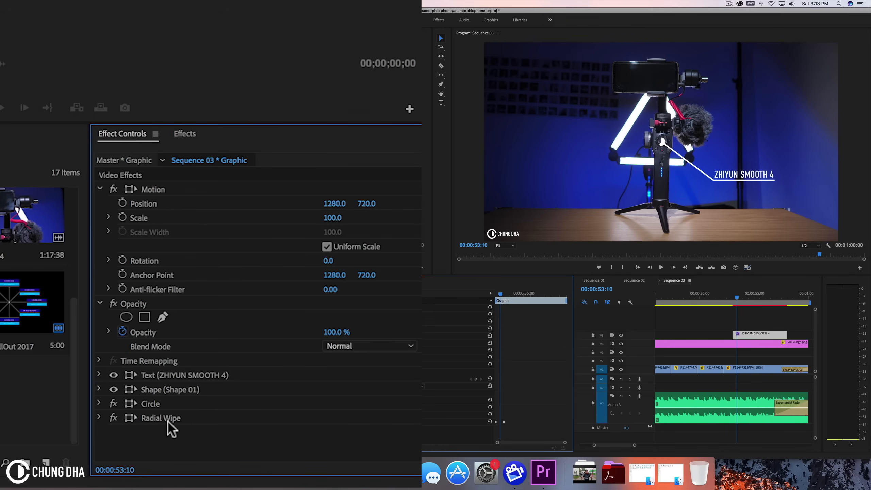
mouse_move(185, 406)
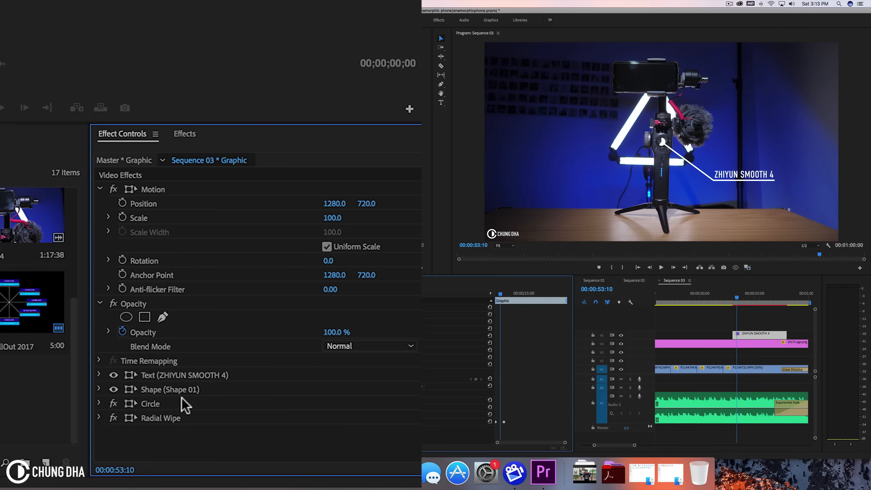
mouse_move(178, 381)
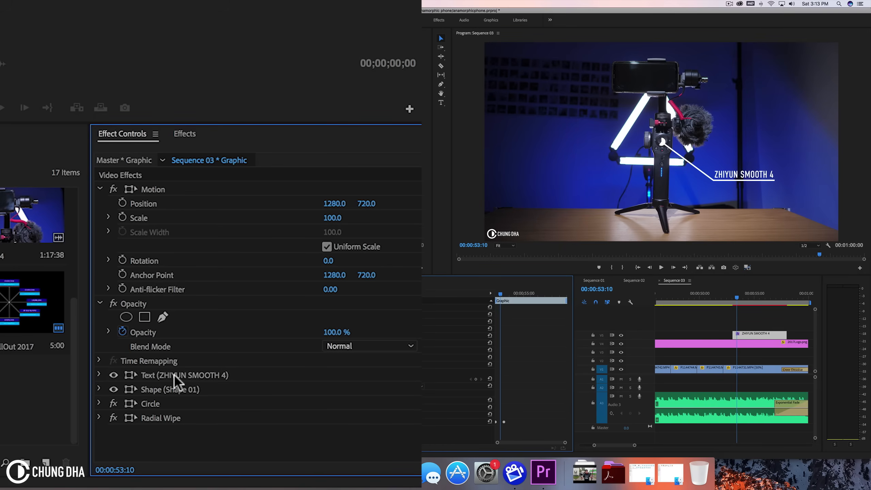
mouse_move(175, 415)
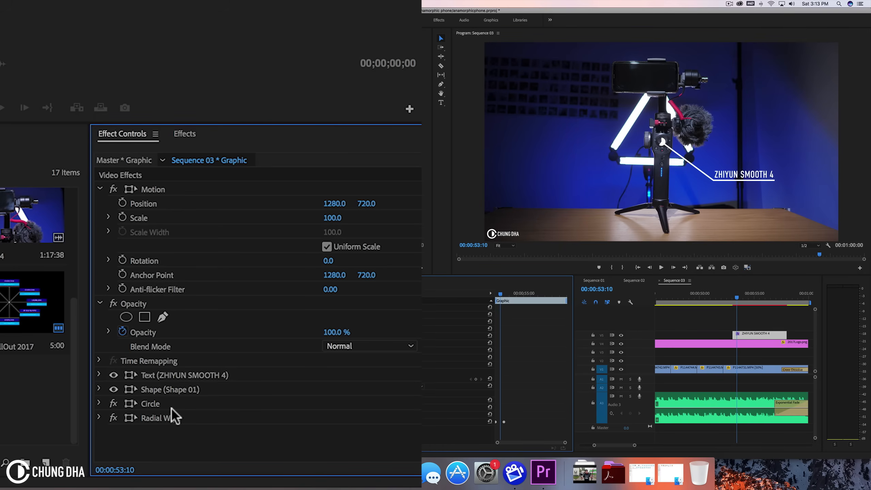
mouse_move(146, 421)
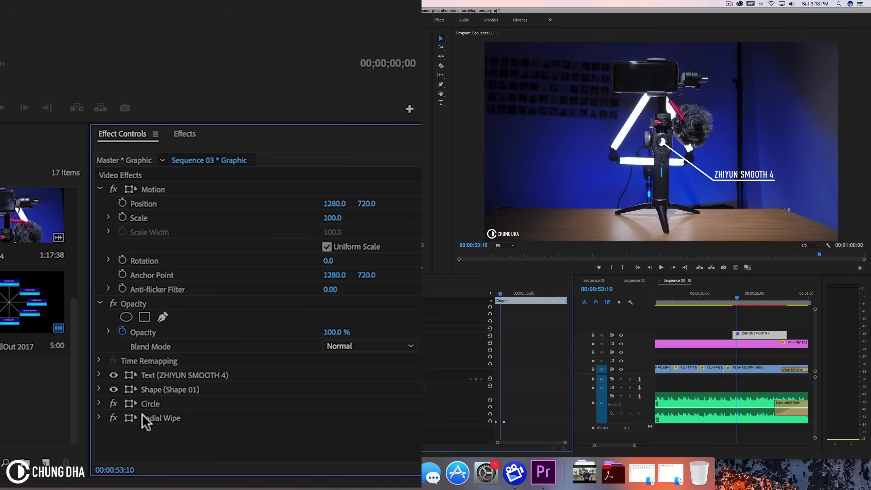
mouse_move(162, 435)
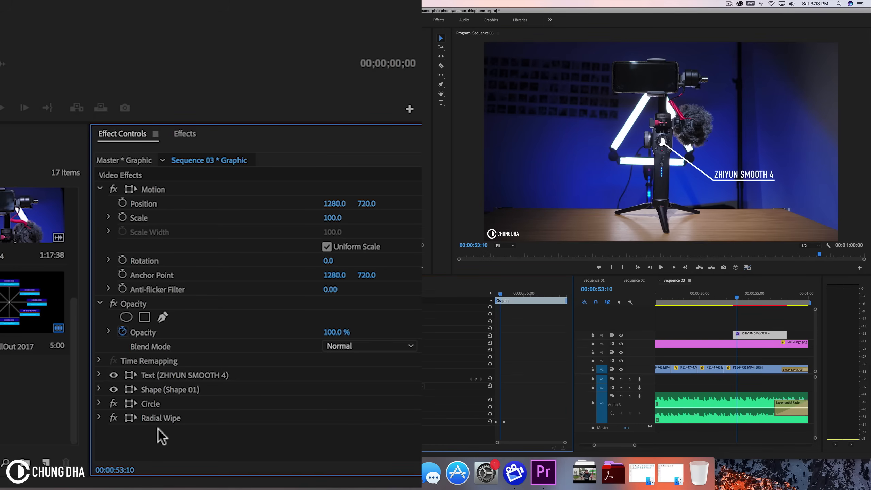
mouse_move(185, 423)
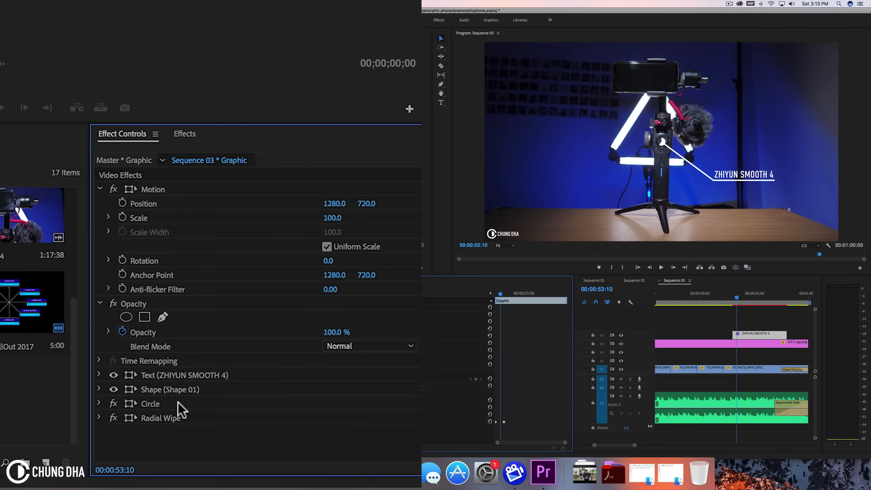
mouse_move(171, 426)
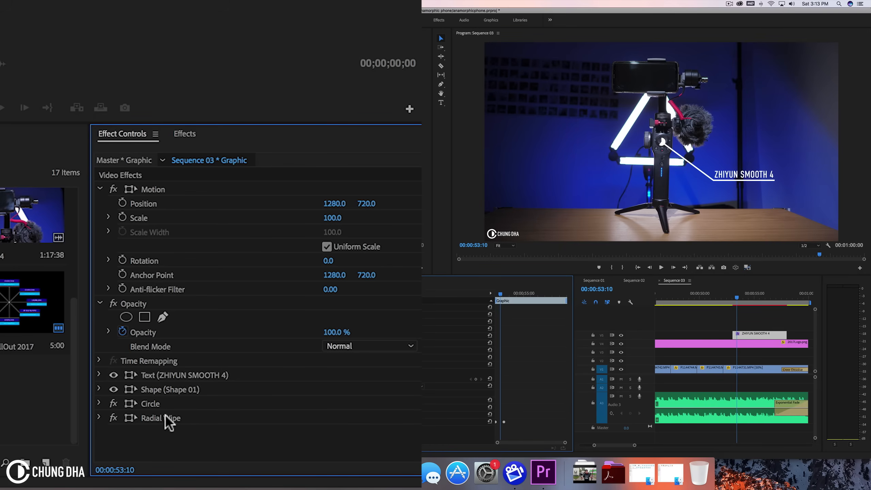
mouse_move(154, 410)
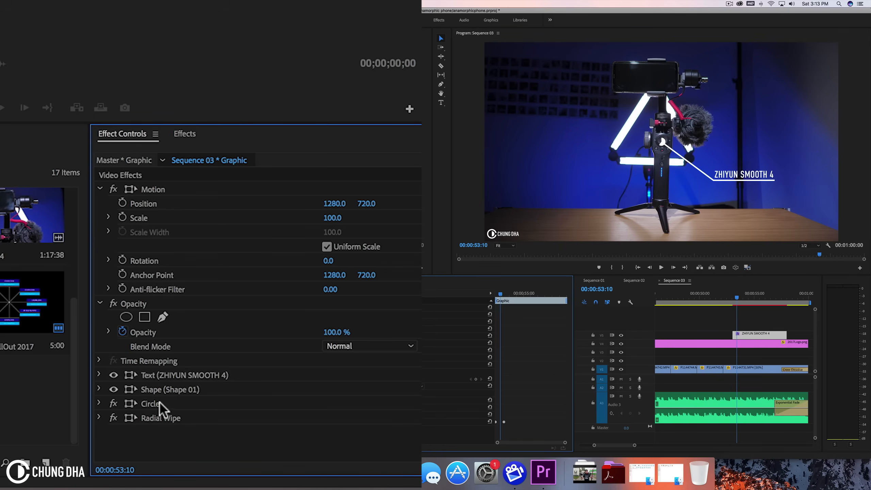
mouse_move(175, 396)
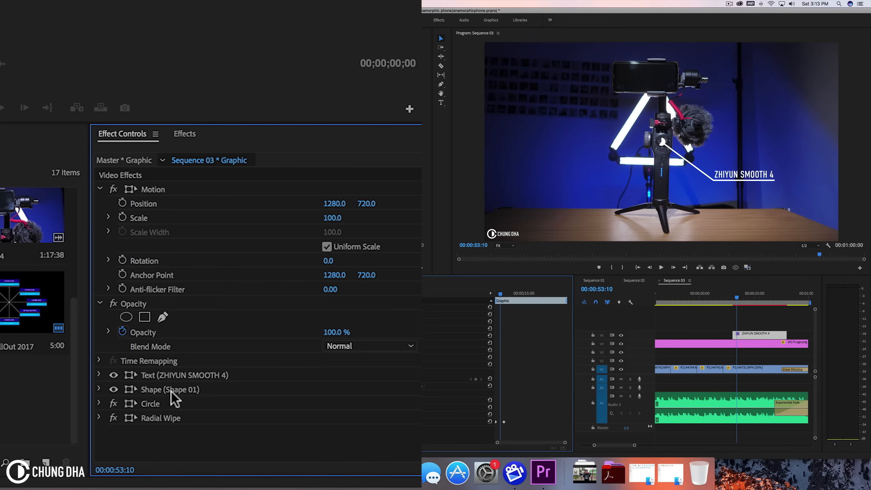
mouse_move(167, 395)
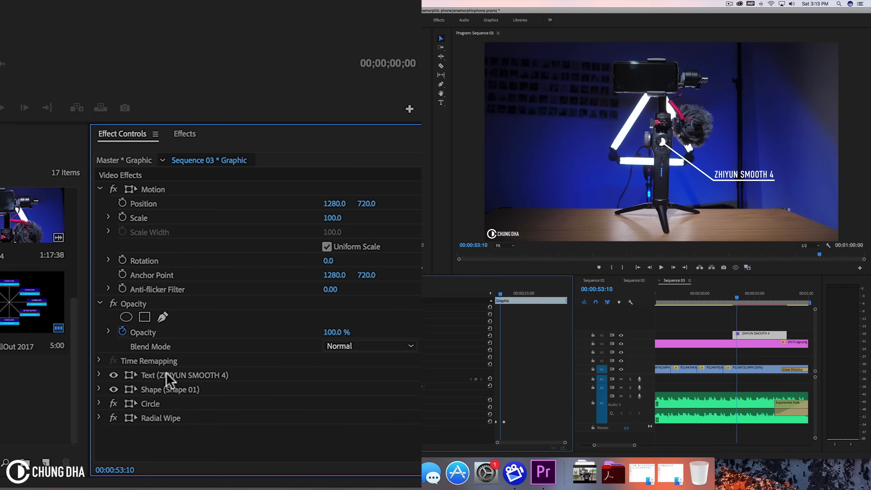
mouse_move(178, 388)
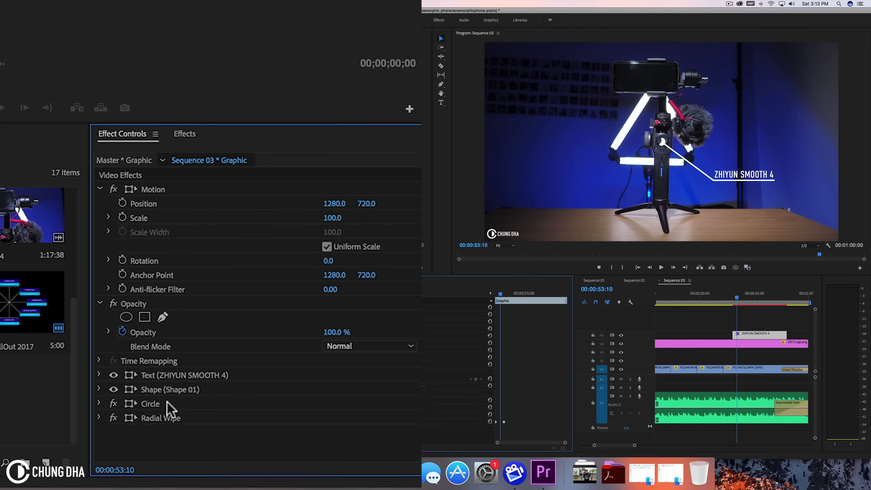
mouse_move(552, 264)
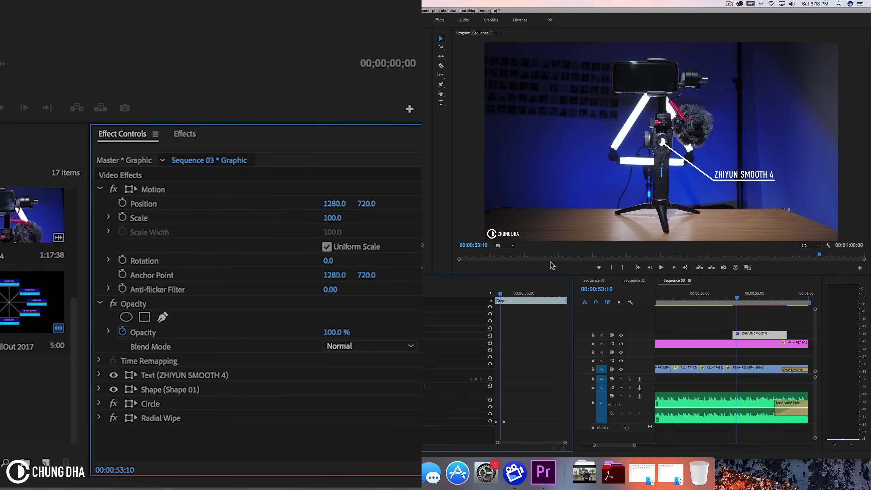
mouse_move(155, 420)
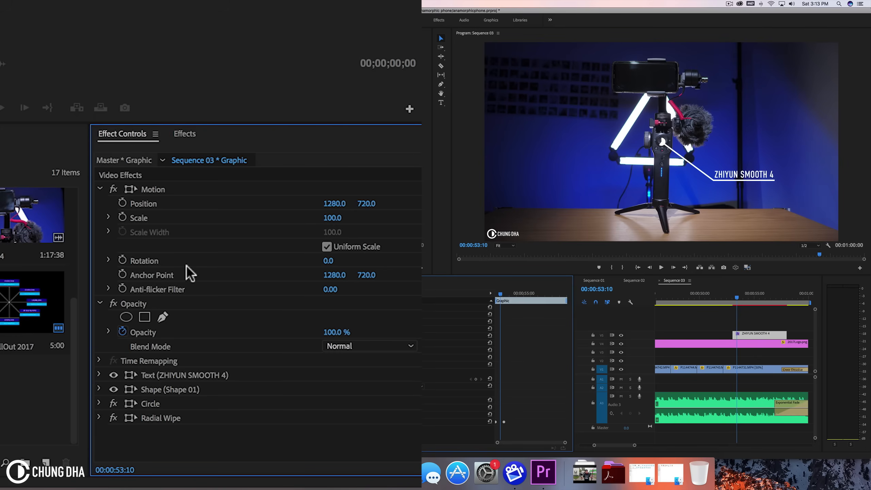
mouse_move(200, 260)
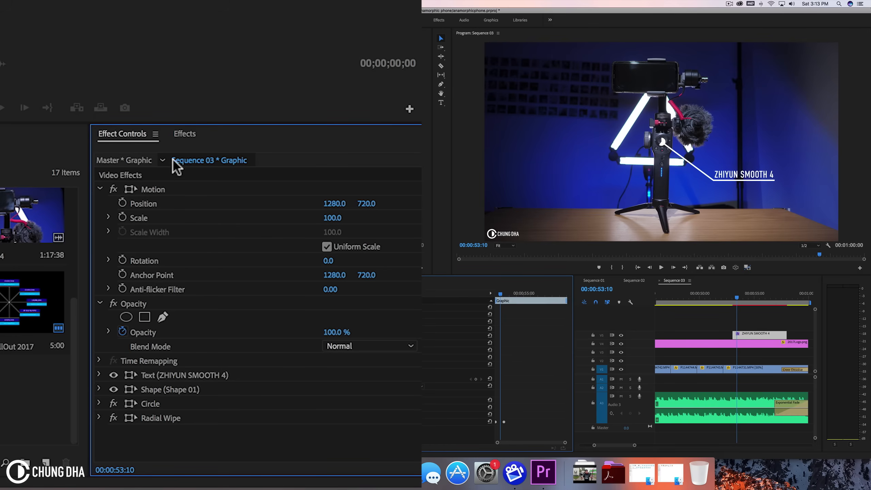
mouse_move(184, 150)
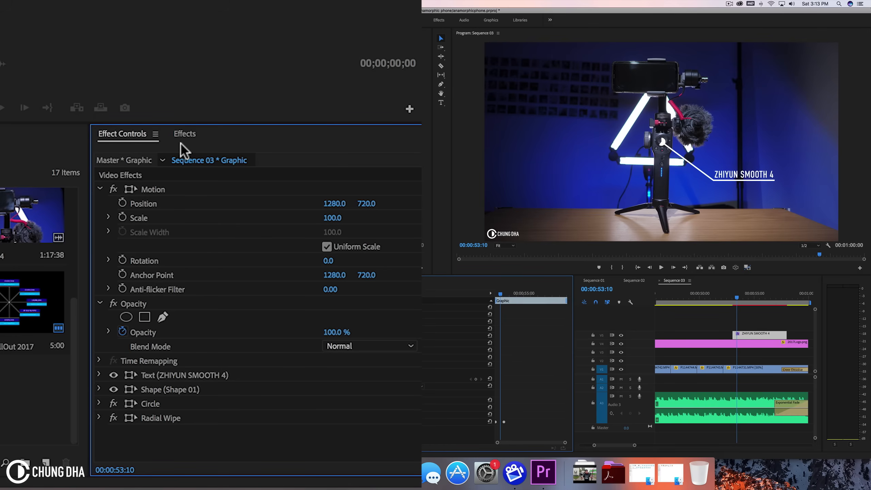
mouse_move(186, 141)
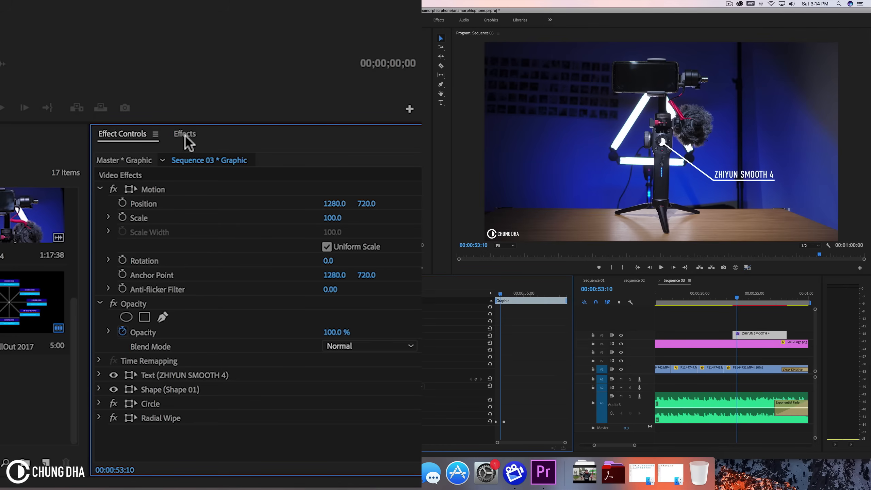
Find Linear Wipe in Effects and apply it to the callout graphic
click(184, 134)
text(radial)
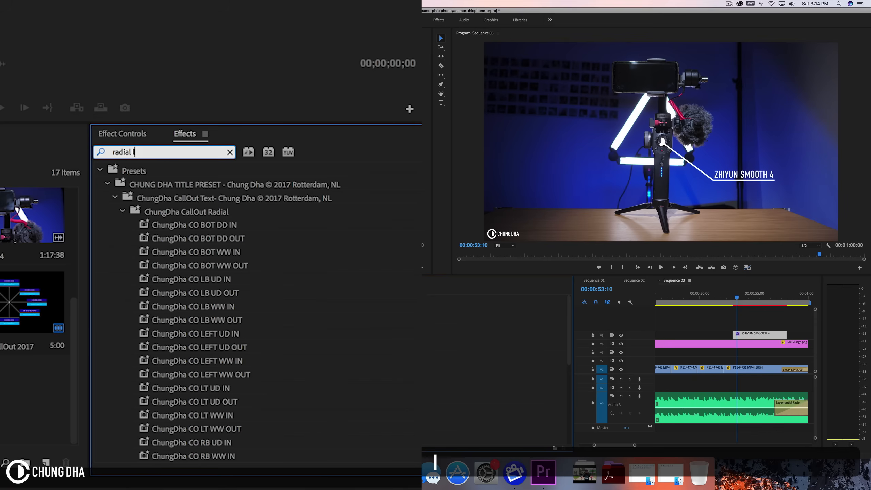
click(229, 152)
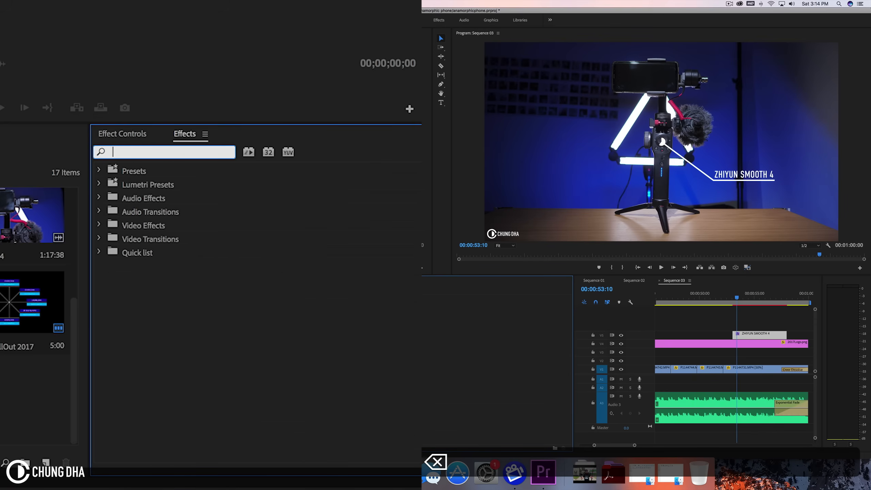
text(line)
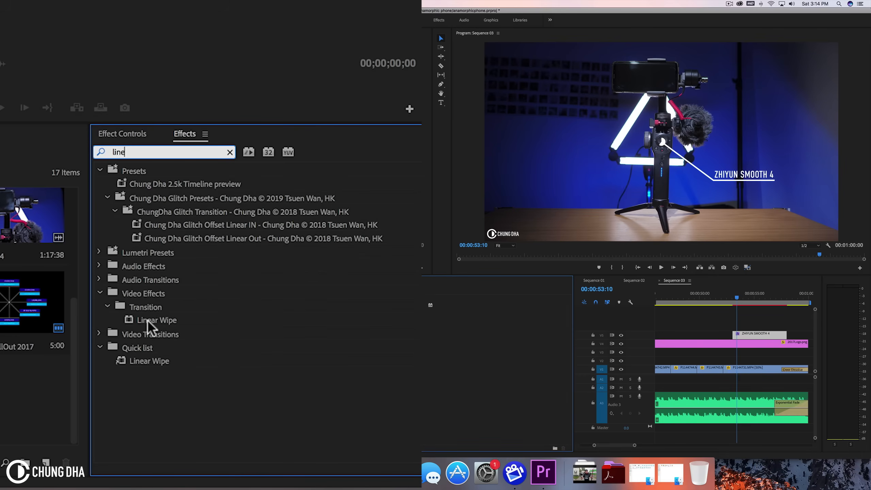
click(156, 319)
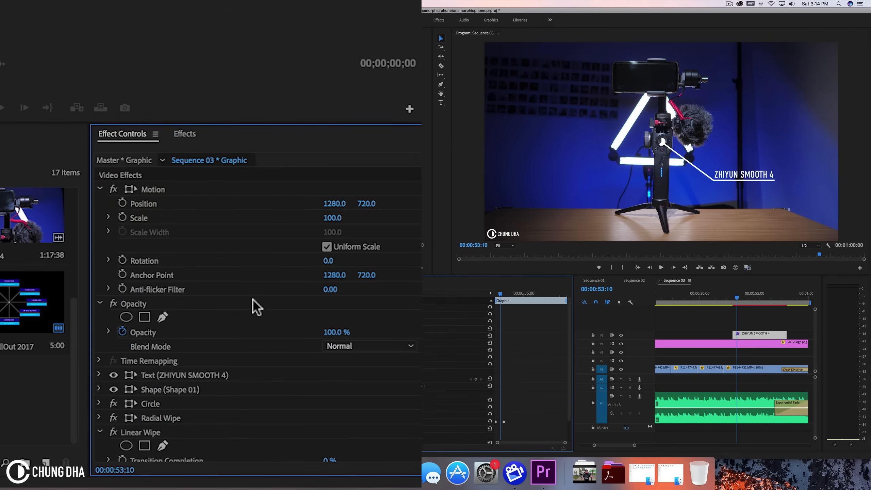
Set Linear Wipe completion to 64% so the callout text is partly hidden
scroll(down, 3)
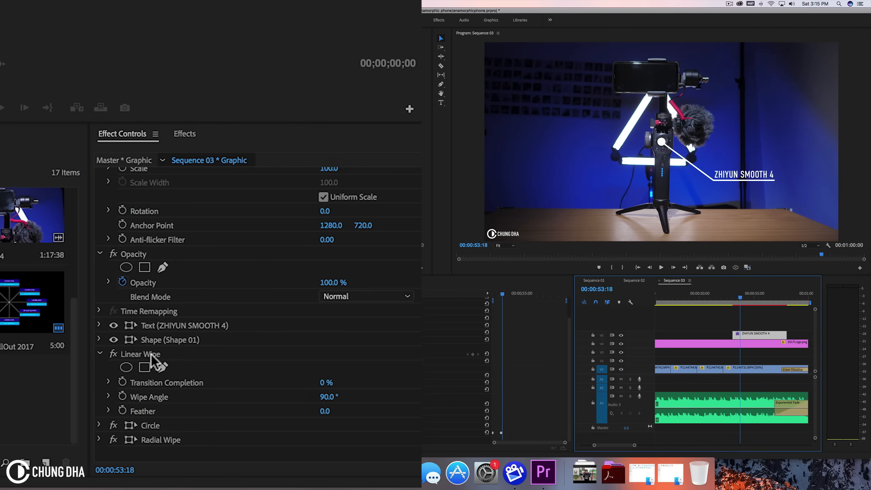
drag(328, 382, 344, 382)
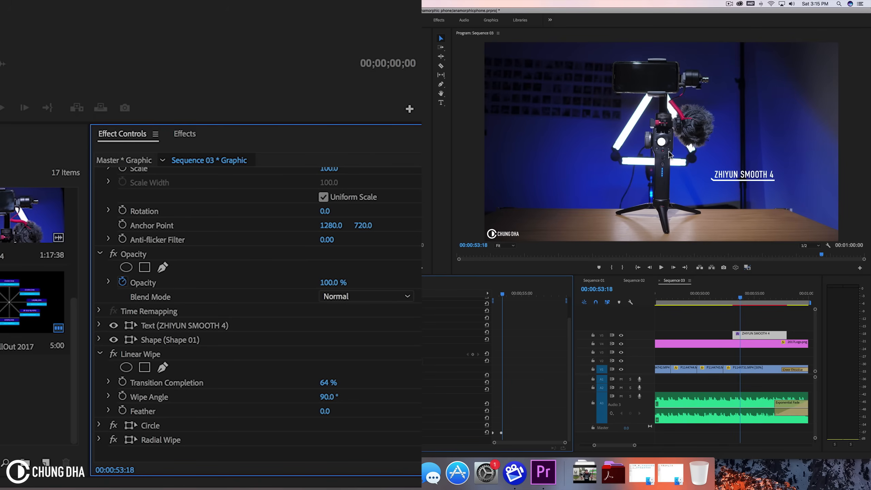
mouse_move(669, 156)
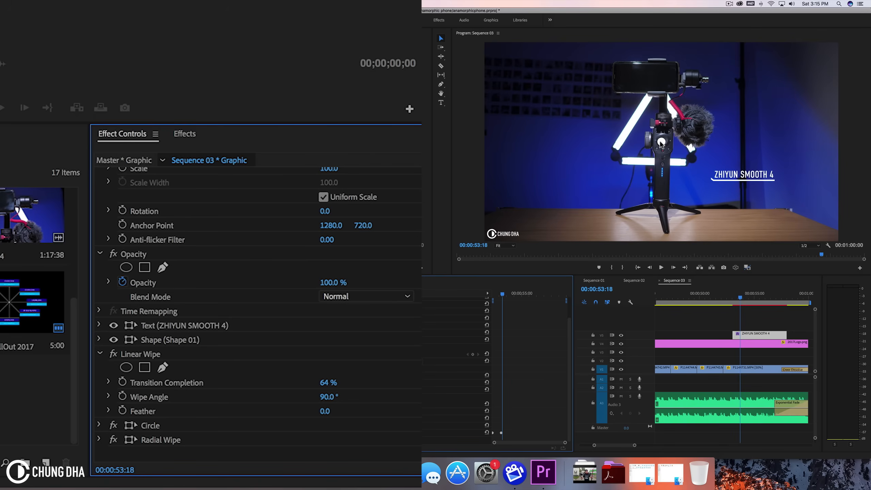
mouse_move(772, 168)
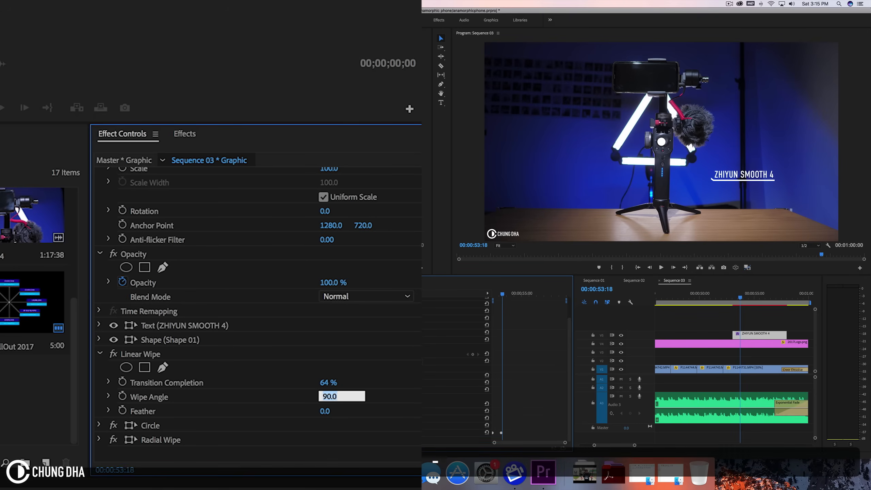
Set the Linear Wipe angle to -90 degrees
text(-90.0)
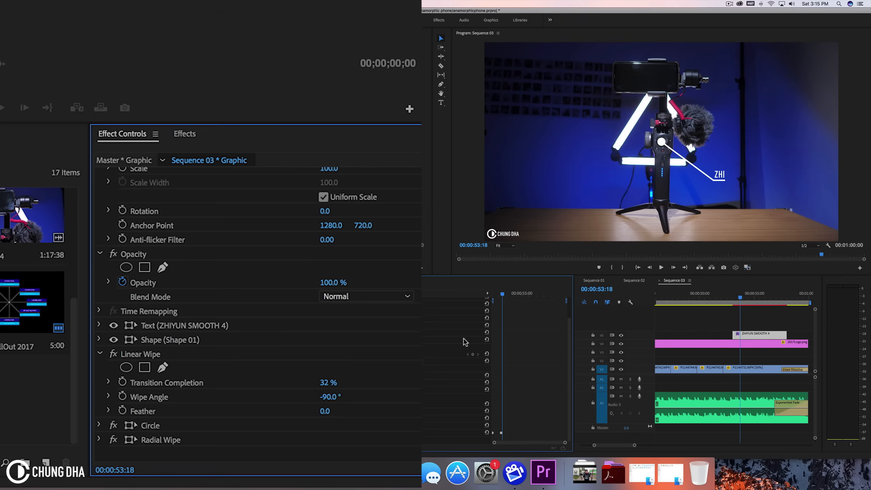
mouse_move(352, 389)
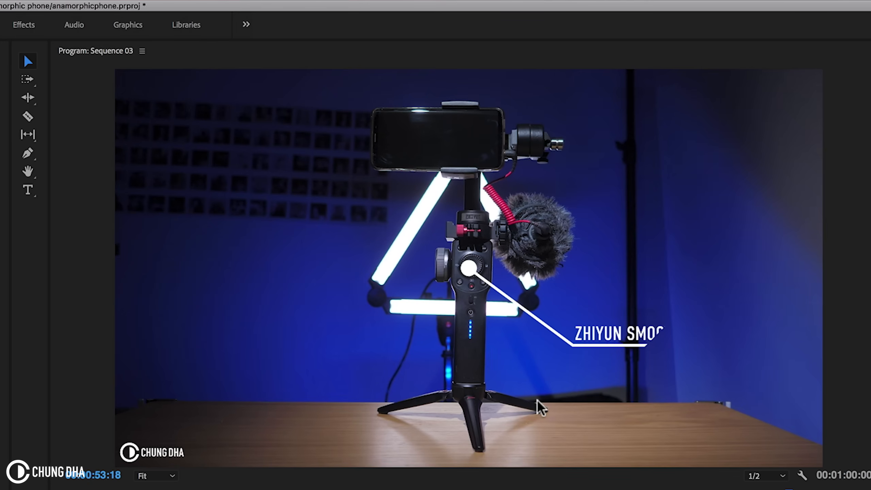
mouse_move(655, 351)
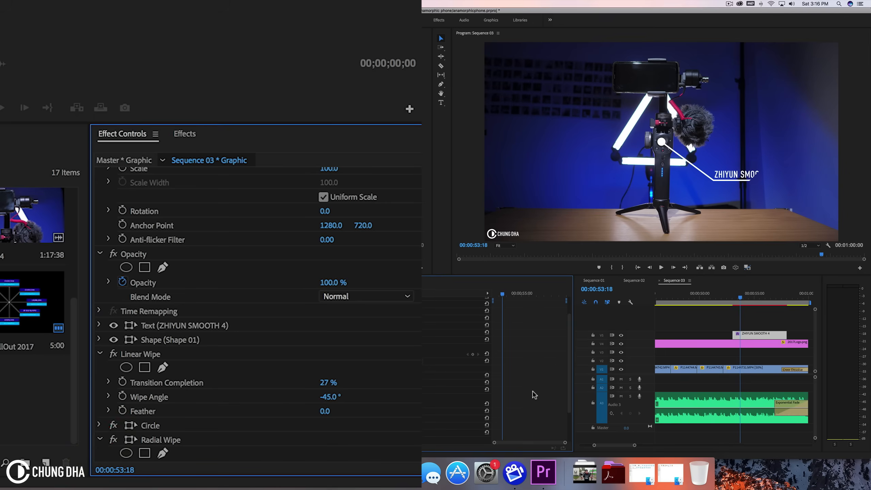
Keyframe Linear Wipe completion from 50% hidden to 27% revealed
click(479, 404)
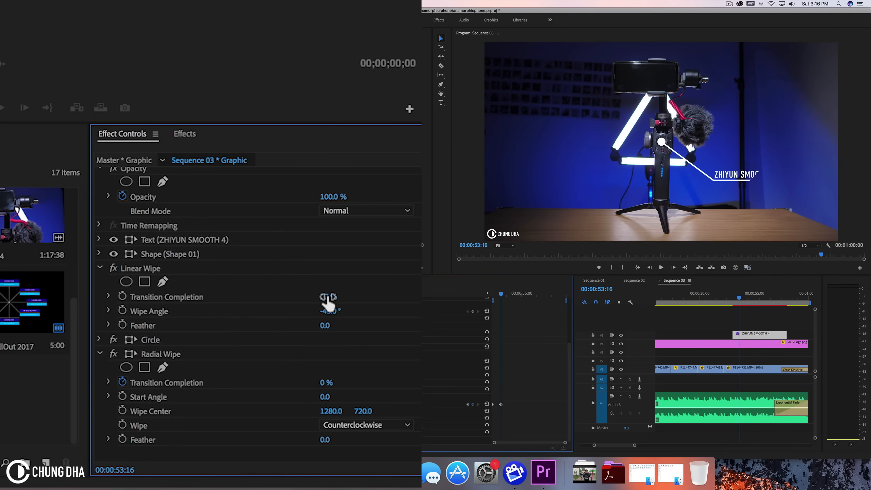
drag(328, 296, 339, 296)
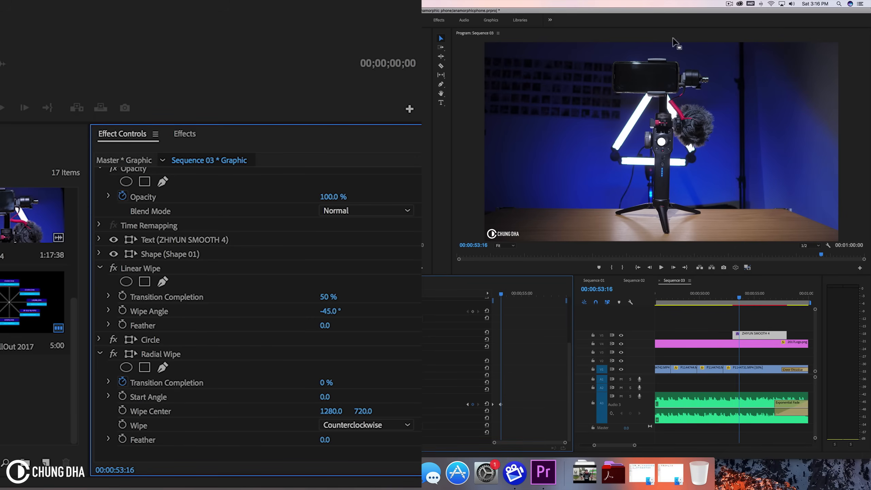
mouse_move(582, 206)
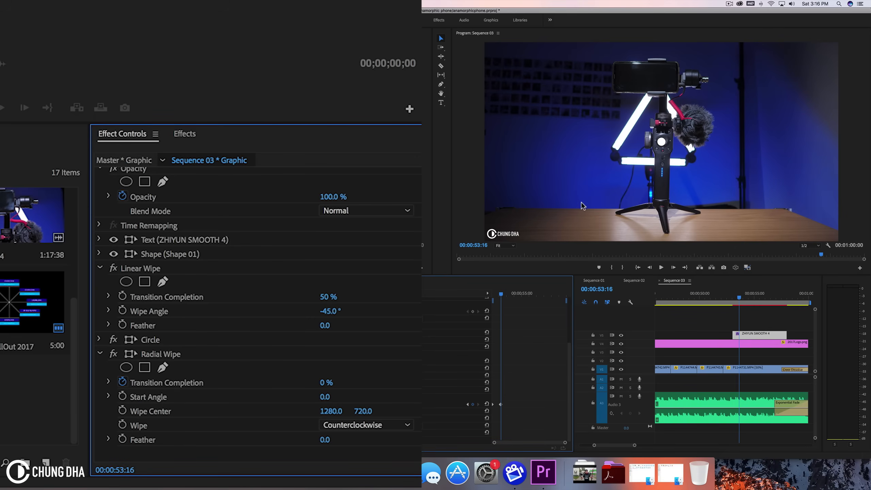
mouse_move(660, 145)
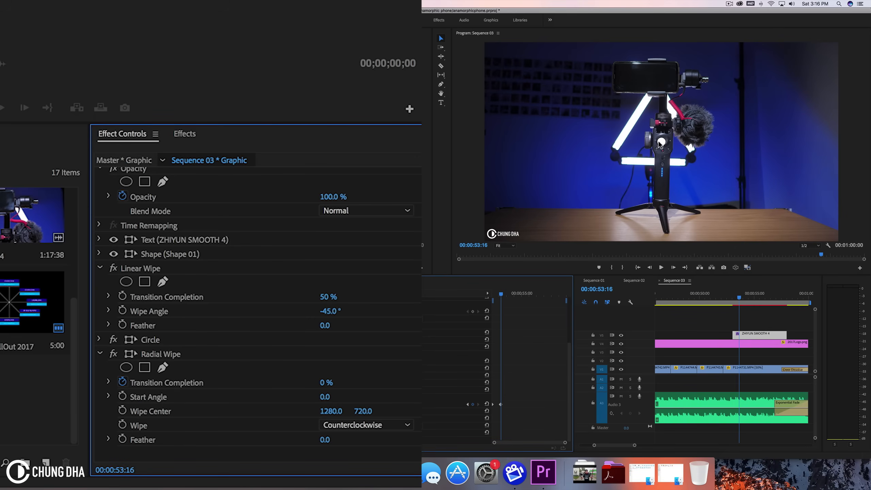
mouse_move(661, 147)
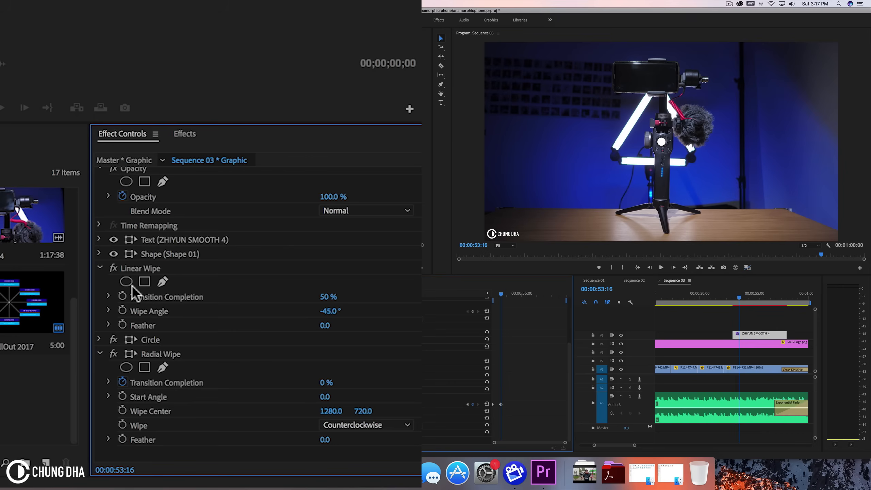
click(123, 297)
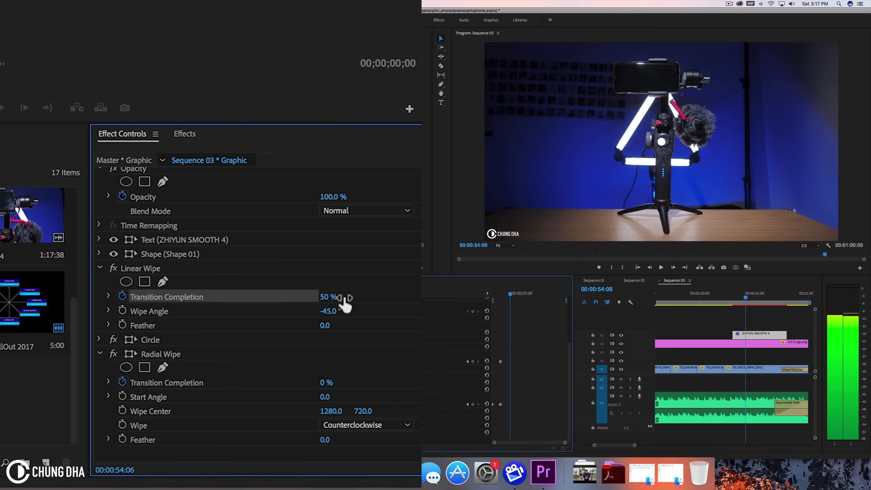
drag(329, 296, 345, 296)
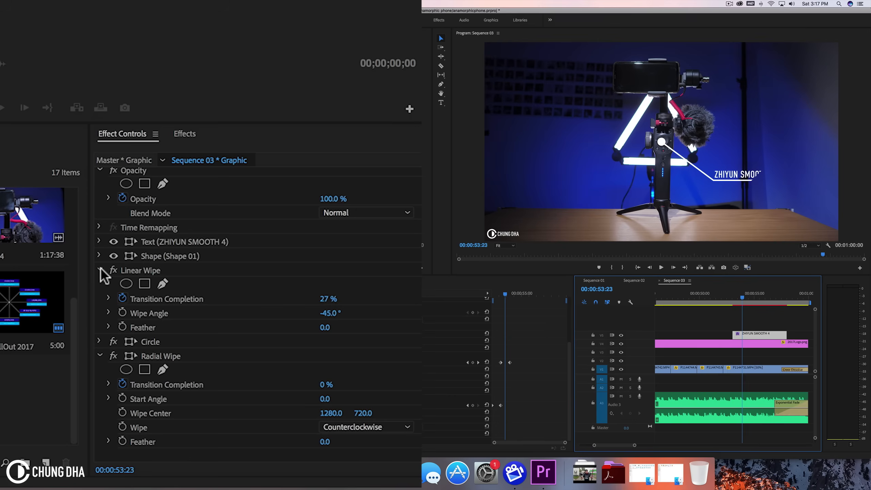
mouse_move(147, 276)
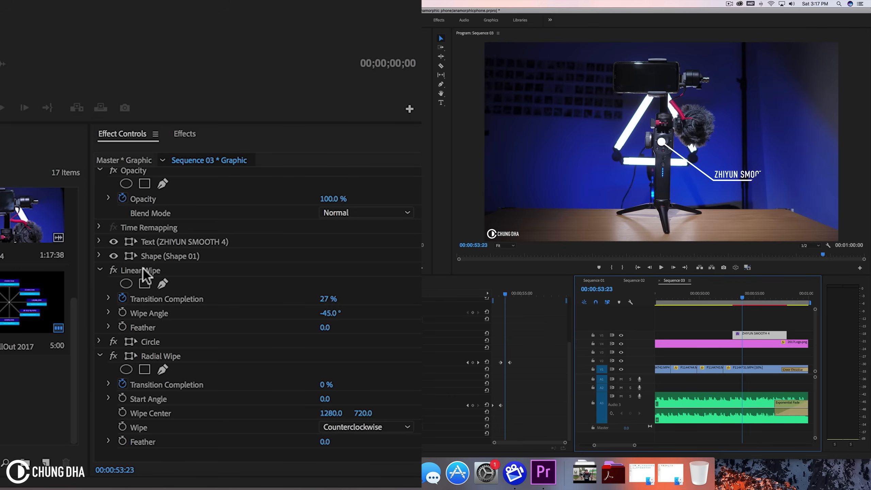
Copy the line's Linear Wipe and select the pasted copy for the text layer
click(141, 270)
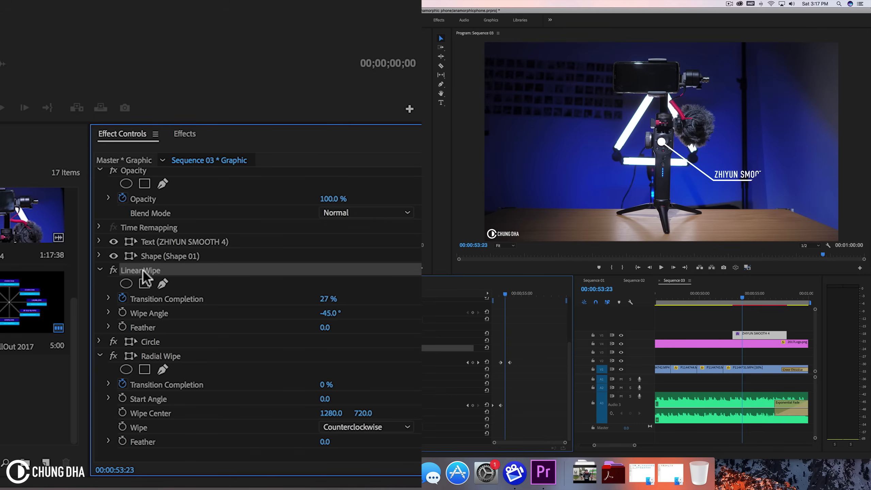
key(cmd+c)
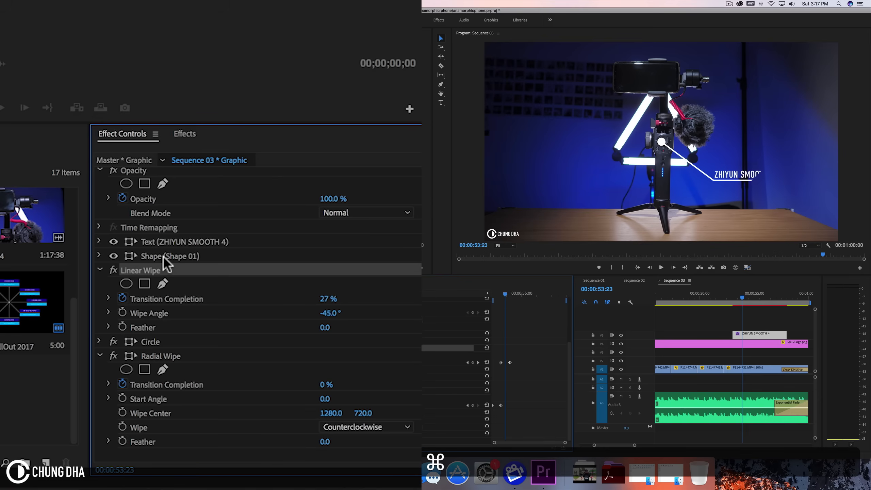
mouse_move(170, 262)
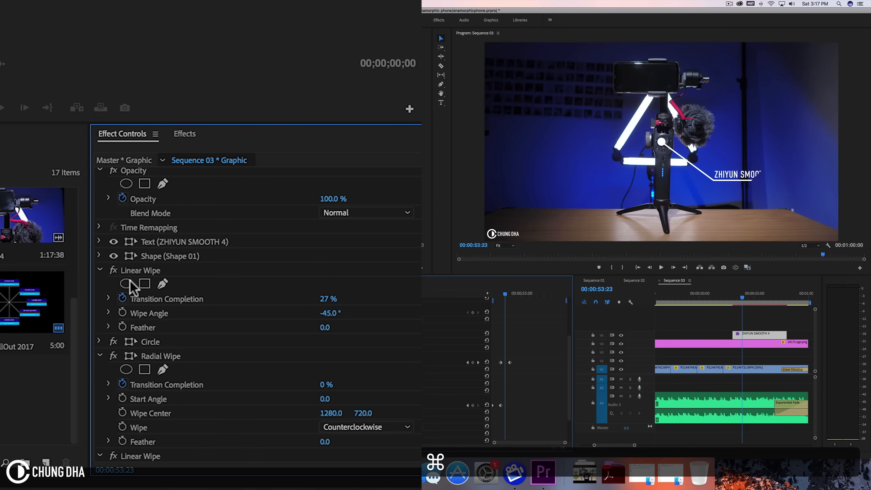
click(99, 270)
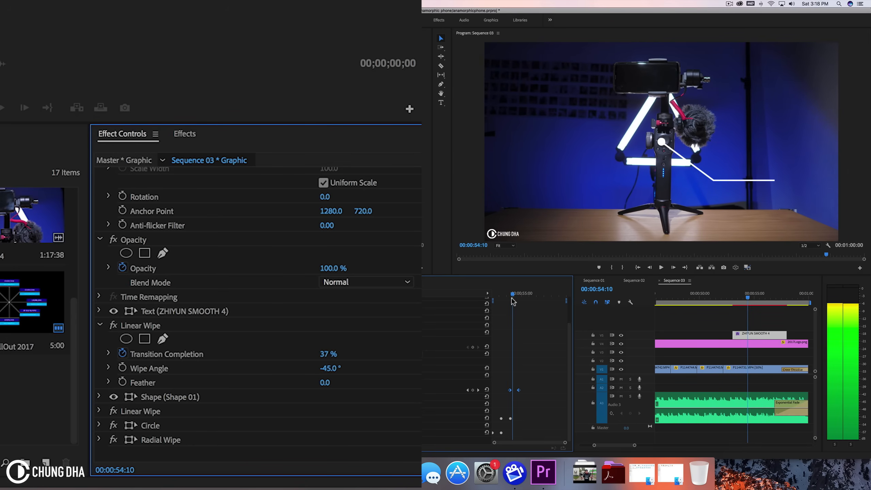
Move the text's Linear Wipe keyframes later so 'ZHIYUN SMOOTH 4' reveals after the line, and preview it
drag(514, 294, 504, 293)
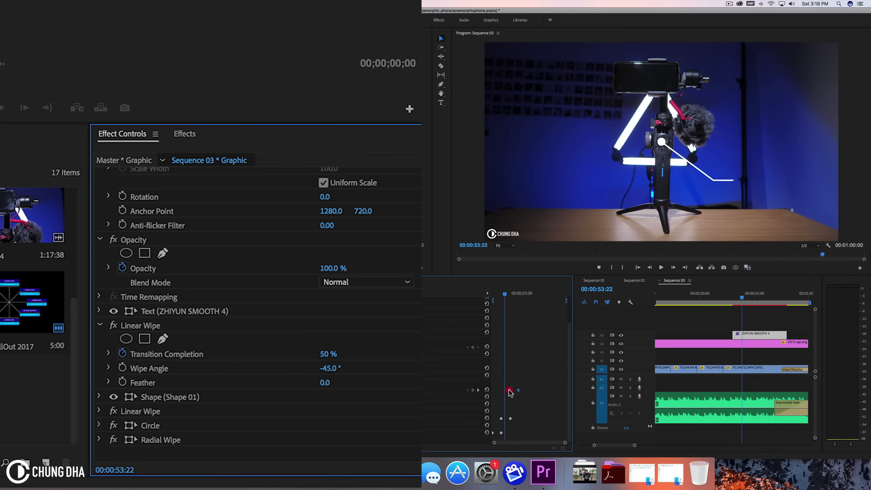
drag(509, 297, 512, 298)
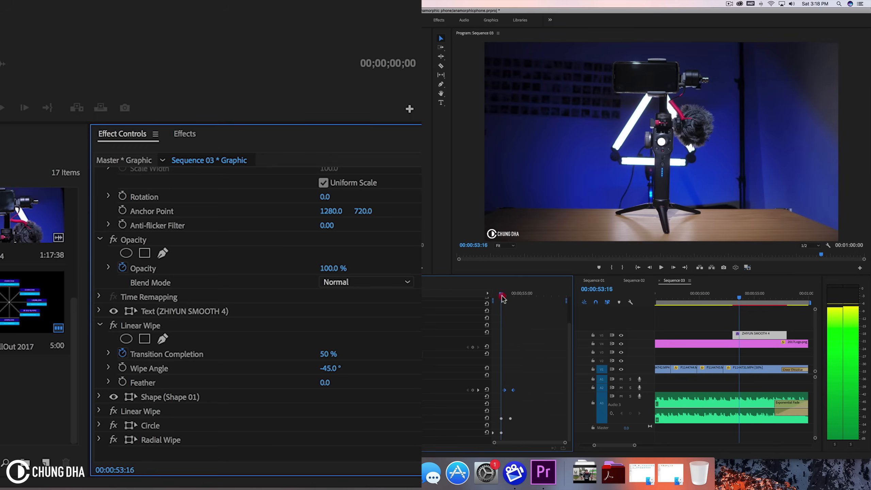
drag(503, 295, 509, 295)
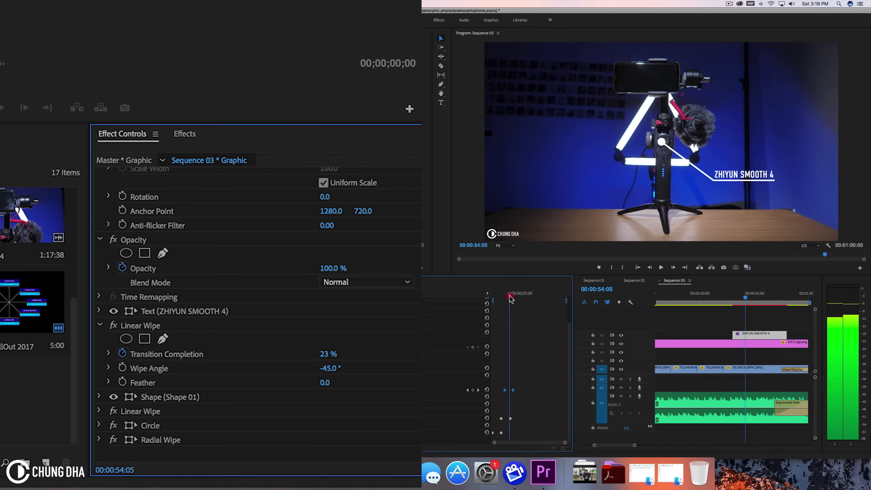
drag(509, 293, 504, 293)
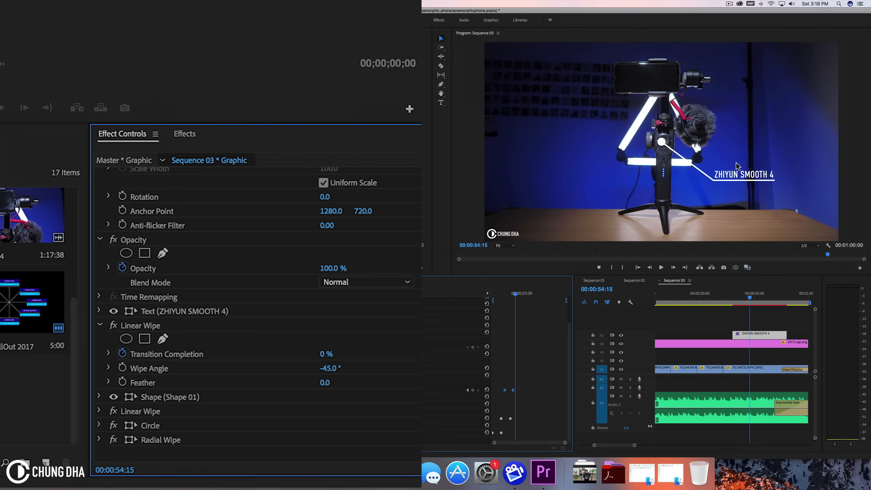
mouse_move(733, 156)
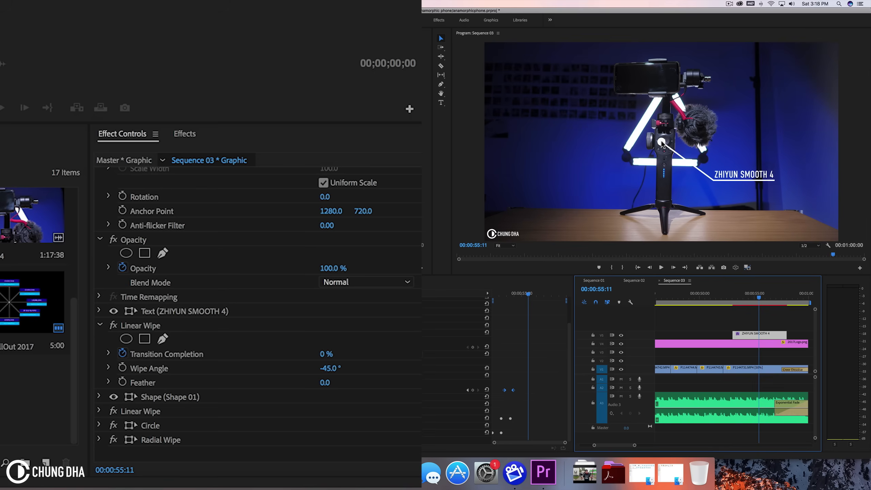
mouse_move(100, 245)
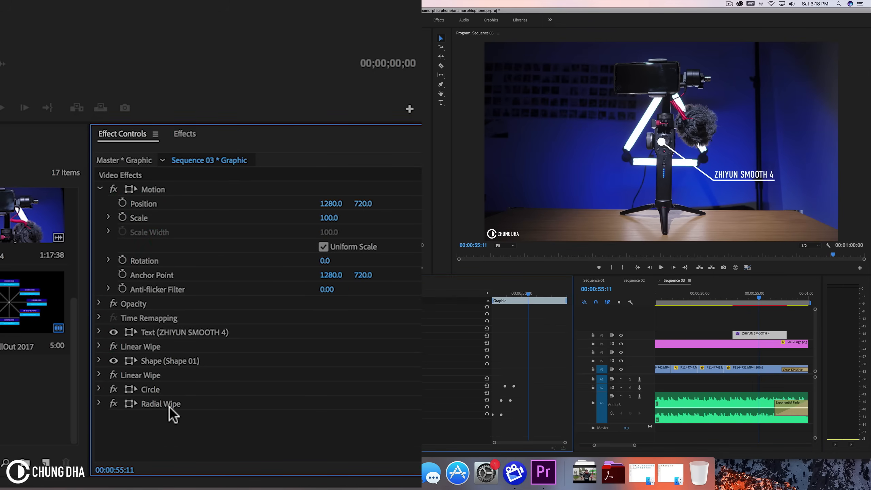
Duplicate the white Circle effect and set the copy's opacity to 30%
click(150, 389)
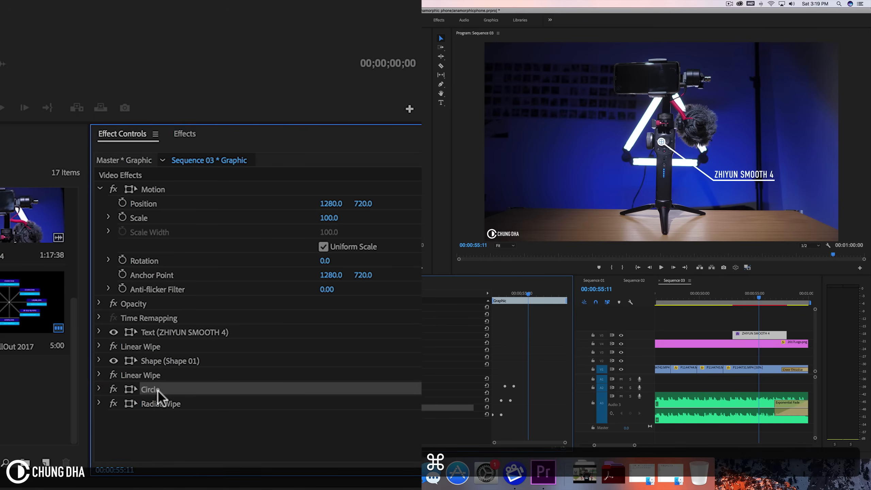
key(cmd+v)
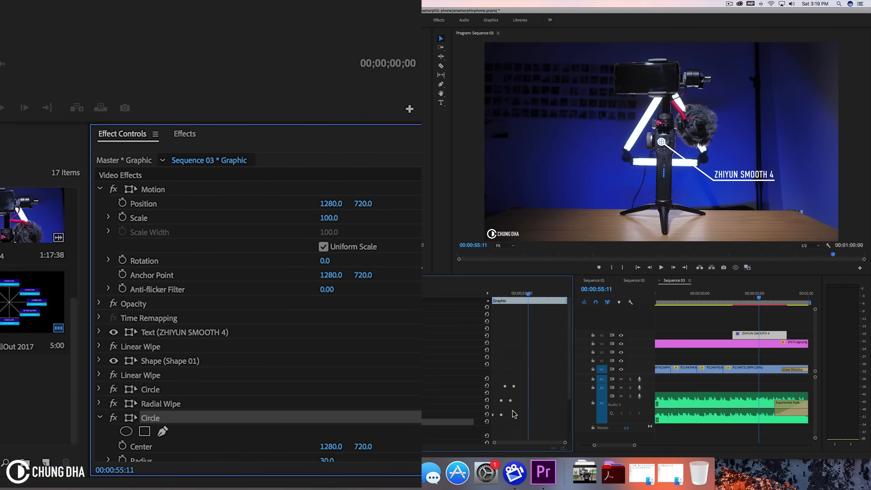
scroll(down, 3)
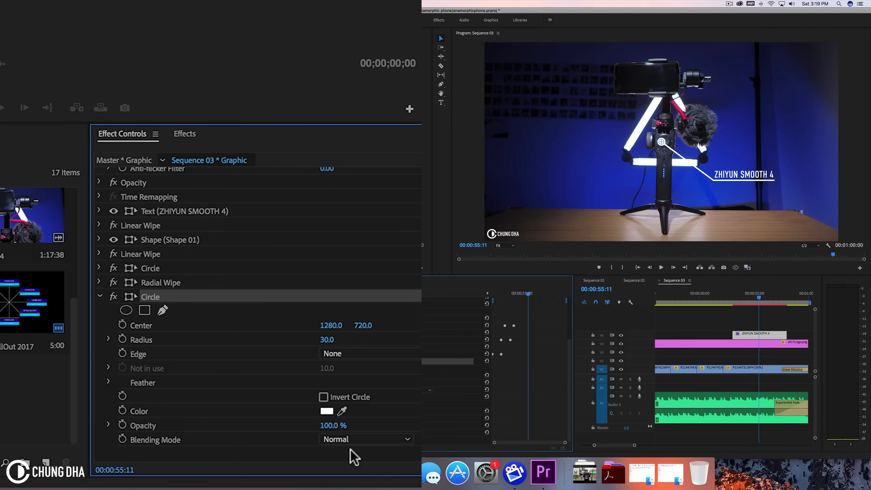
double_click(334, 424)
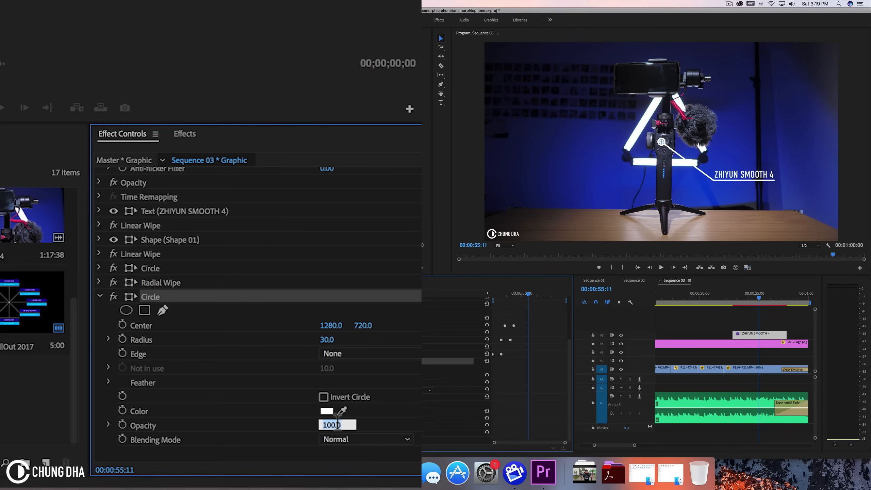
text(30.0)
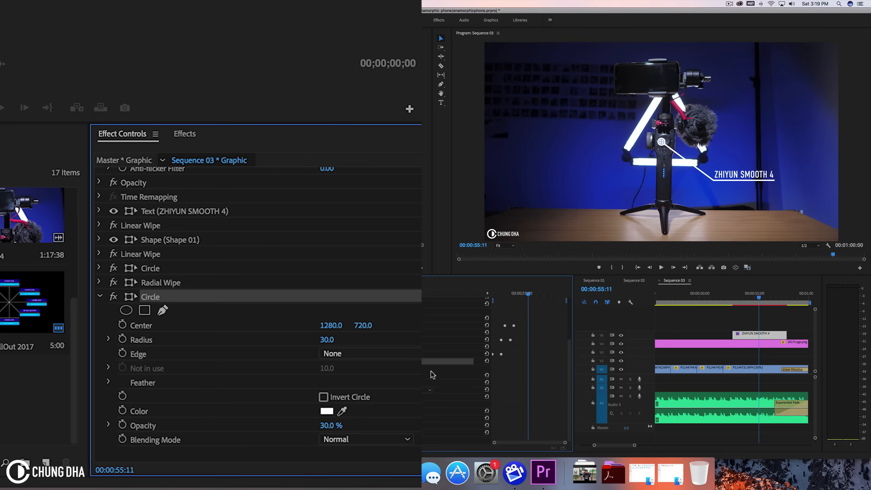
right_click(734, 296)
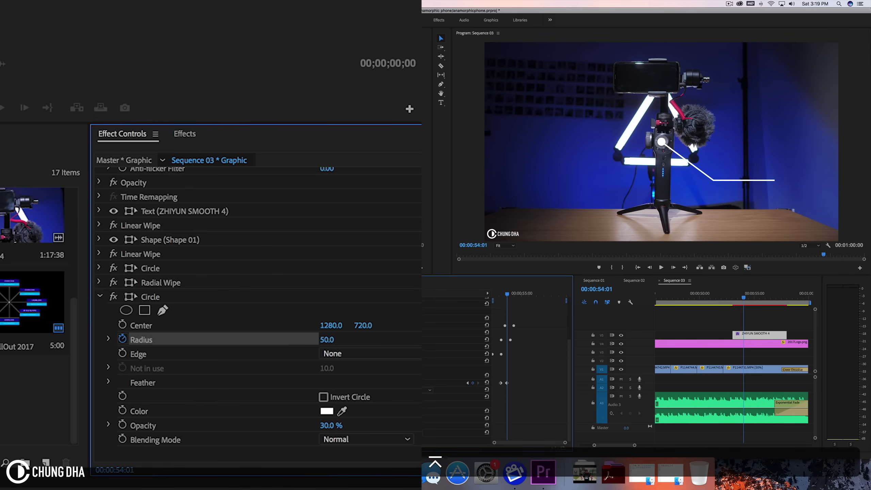
mouse_move(673, 142)
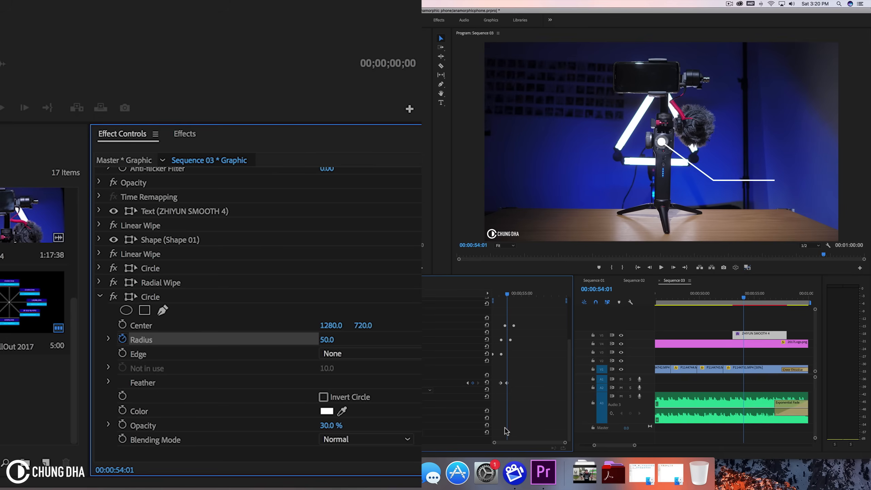
mouse_move(123, 424)
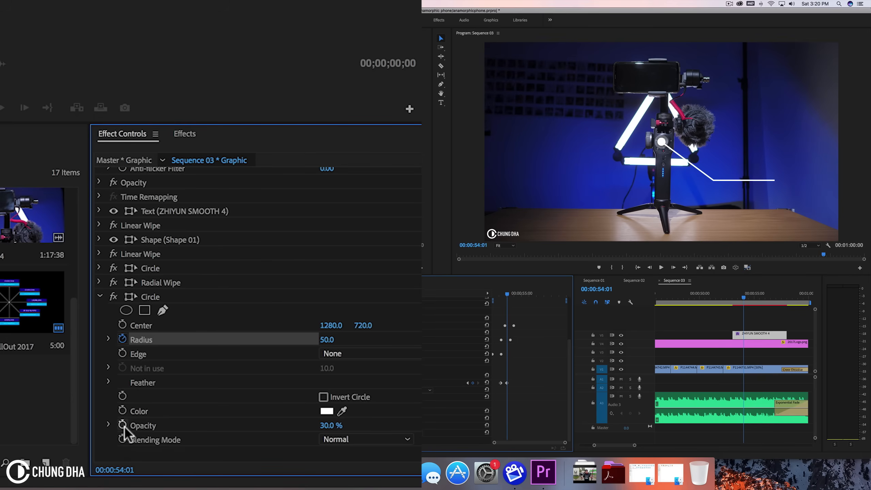
mouse_move(122, 434)
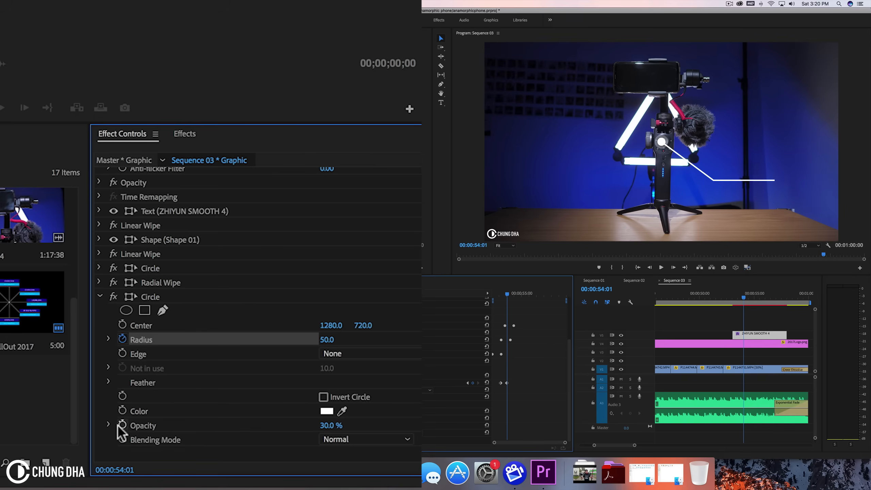
mouse_move(663, 144)
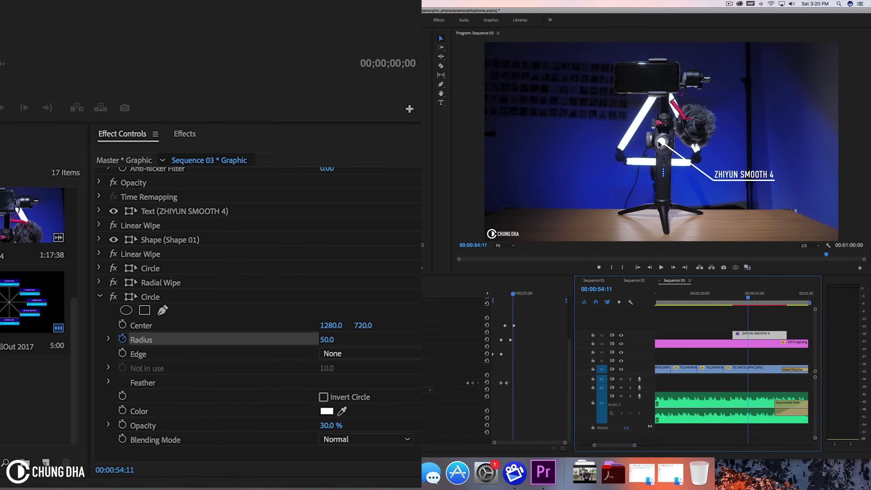
mouse_move(660, 146)
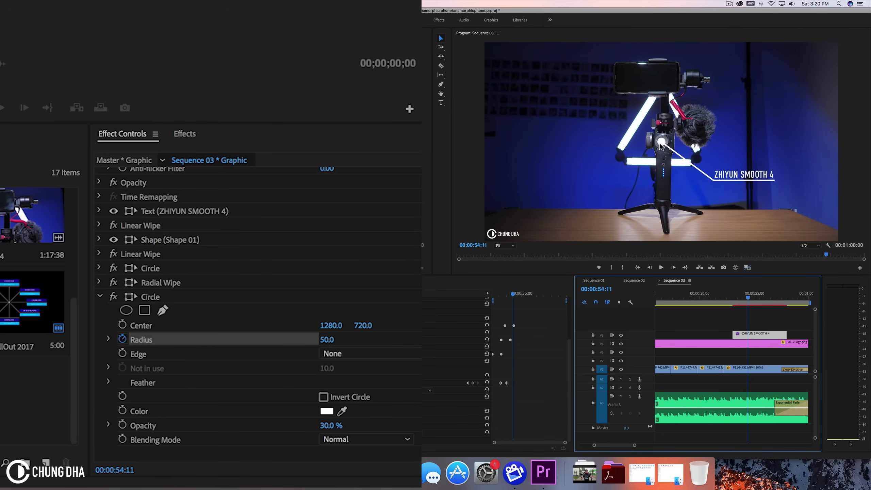
mouse_move(664, 203)
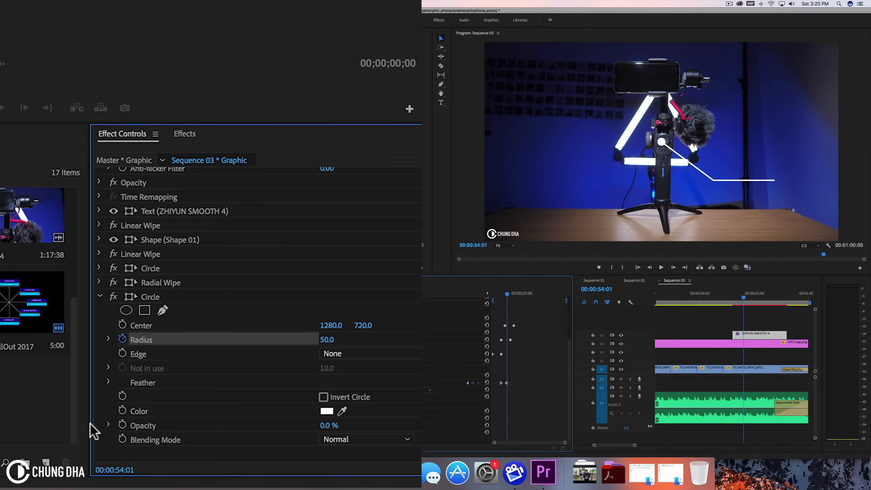
Keyframe the copied Circle's opacity to end at 0% so it fades out while the radius grows
click(143, 425)
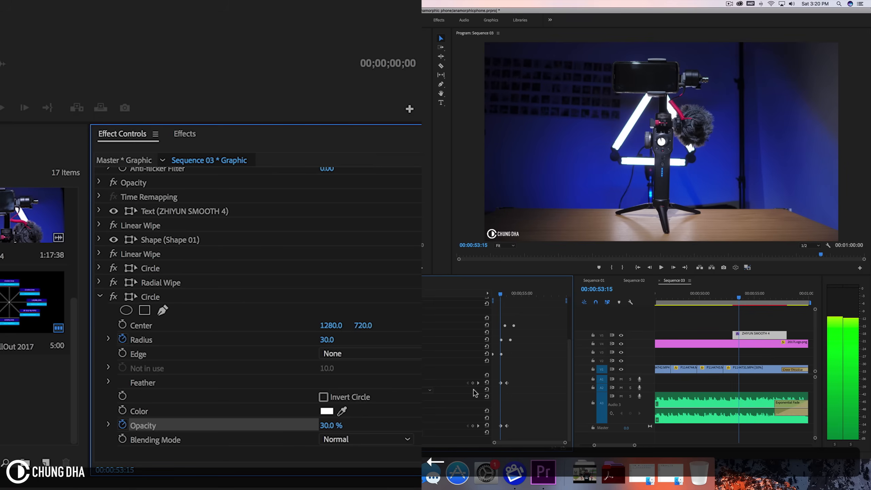
double_click(331, 425)
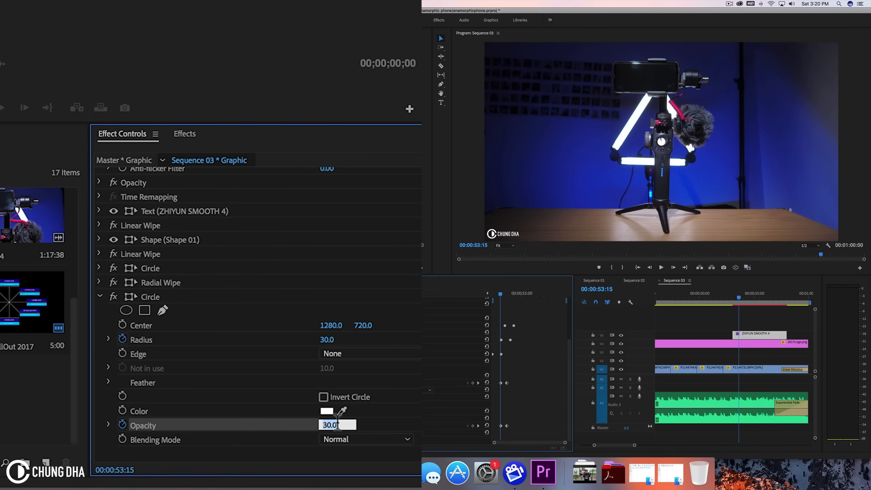
text(0.0)
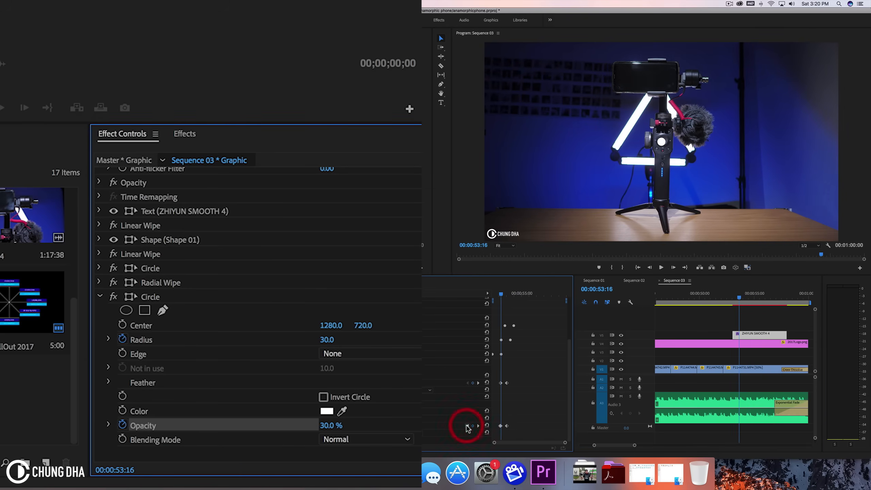
click(331, 424)
text(60)
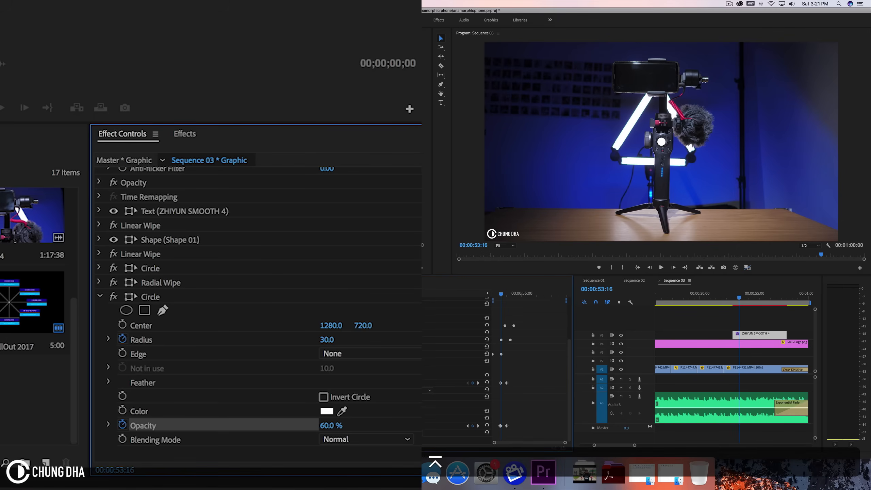
click(727, 297)
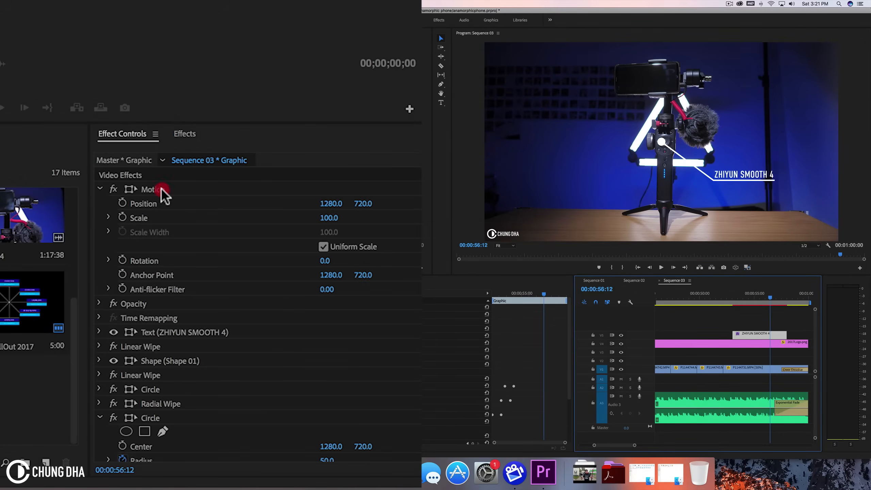
Nudge the whole callout graphic right to Position 1305 by 720 via Motion
click(149, 189)
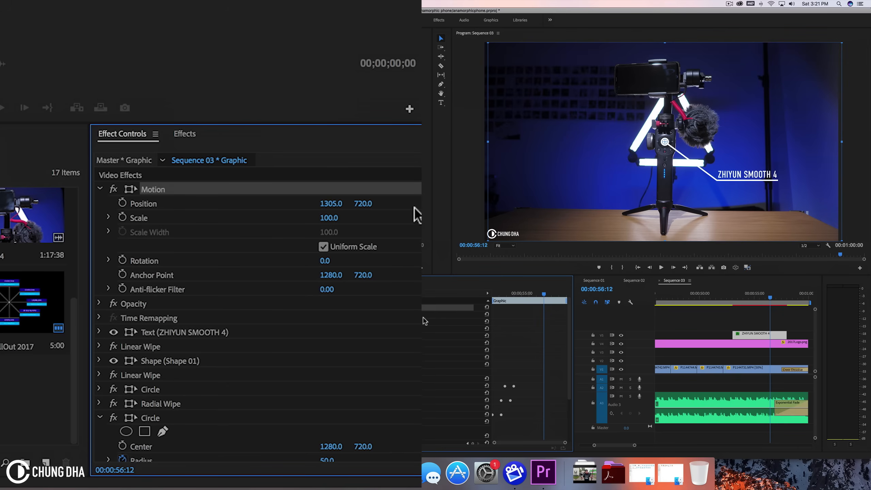
click(737, 293)
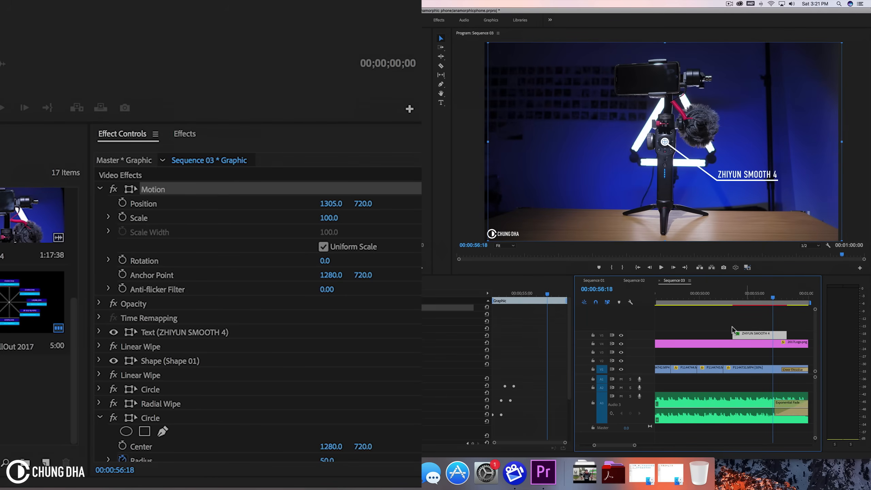
mouse_move(749, 344)
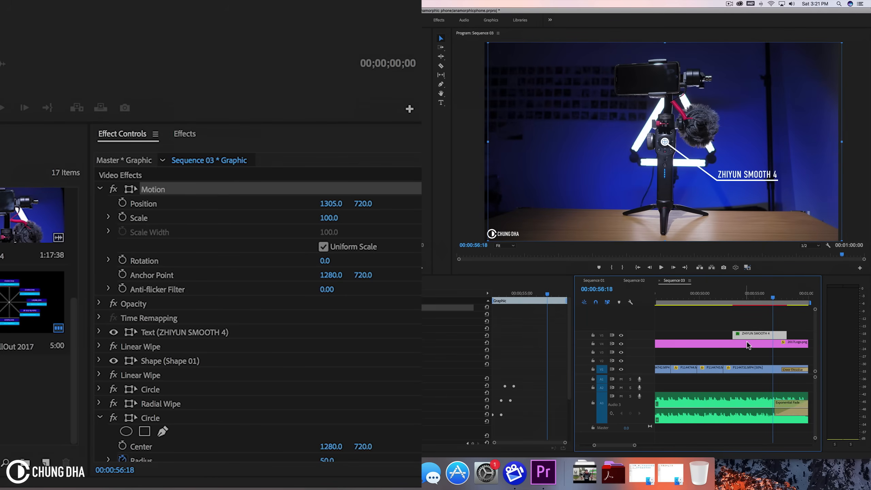